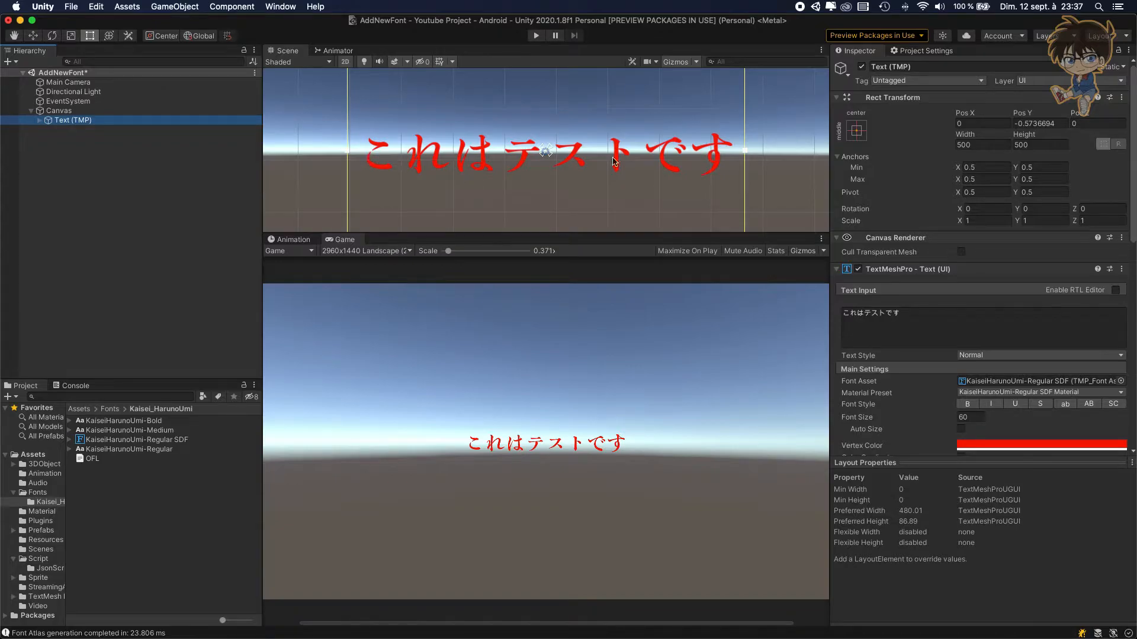
pyautogui.moveTo(438, 150)
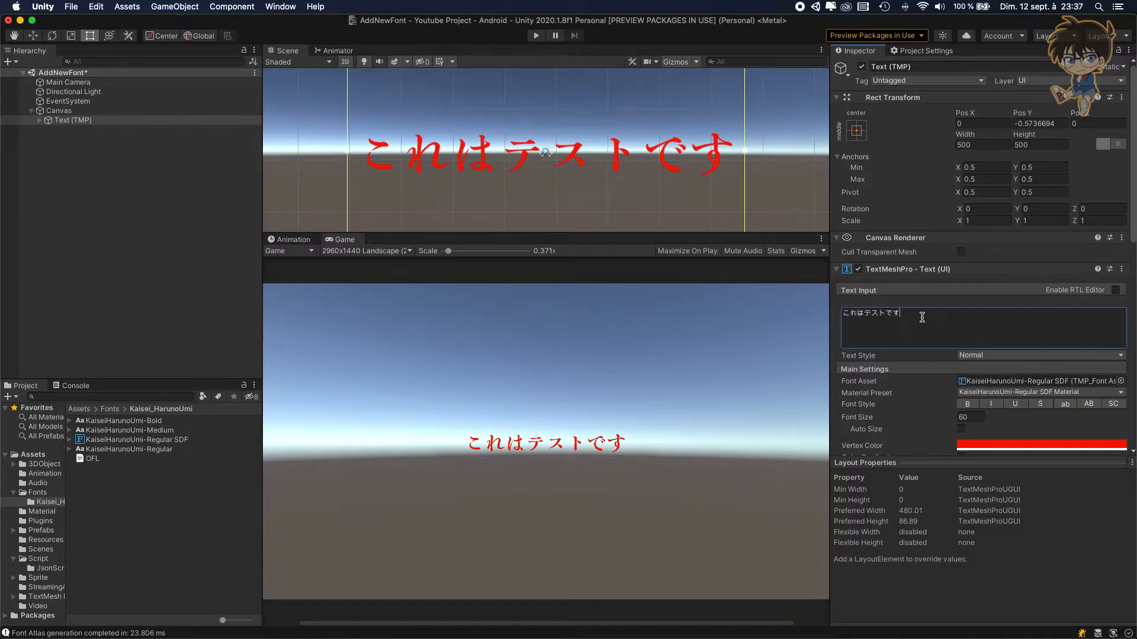
# - Add a second line reading "this is a test" beneath the Japanese sentence
pyautogui.write('this')
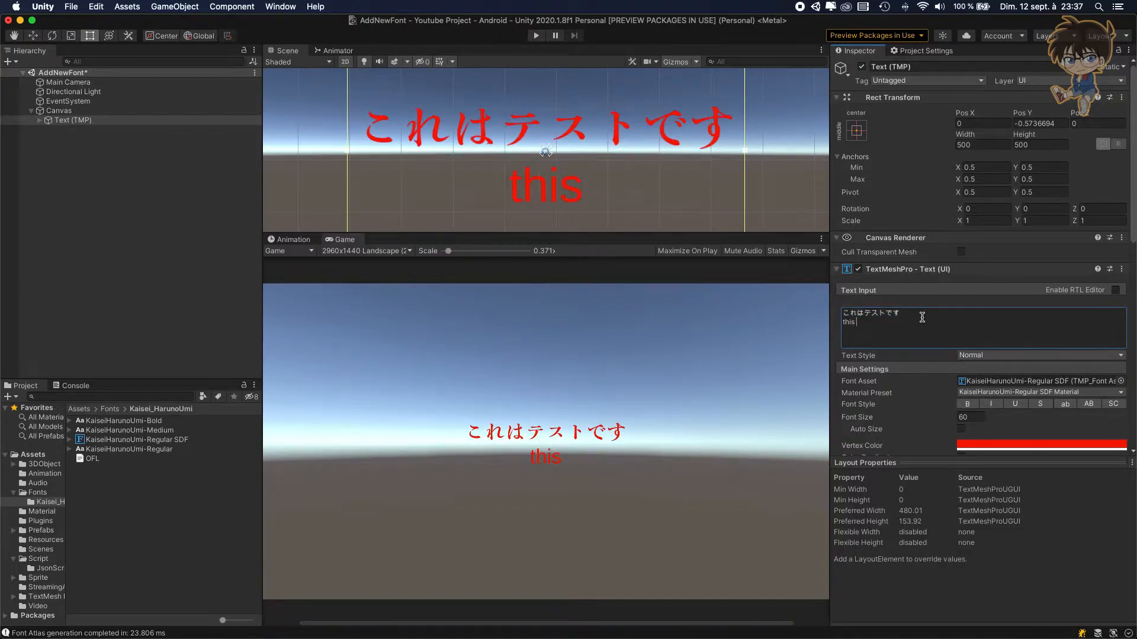
pyautogui.write('is a test')
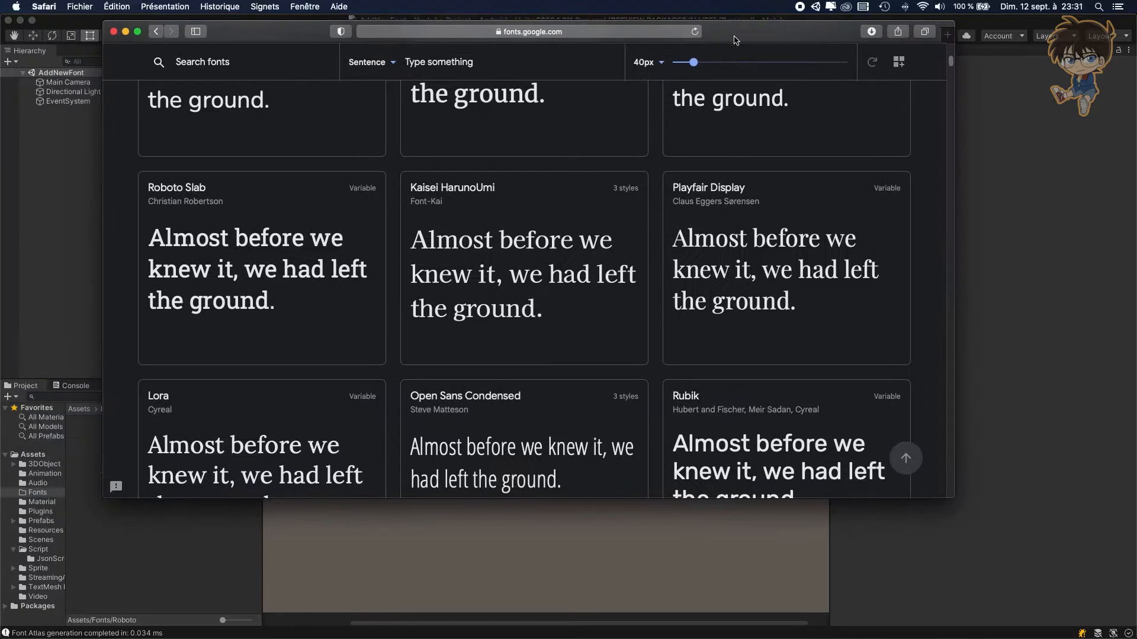
# - Download the full Kaisei HarunoUmi font family from its Google Fonts page
pyautogui.scroll(-3)
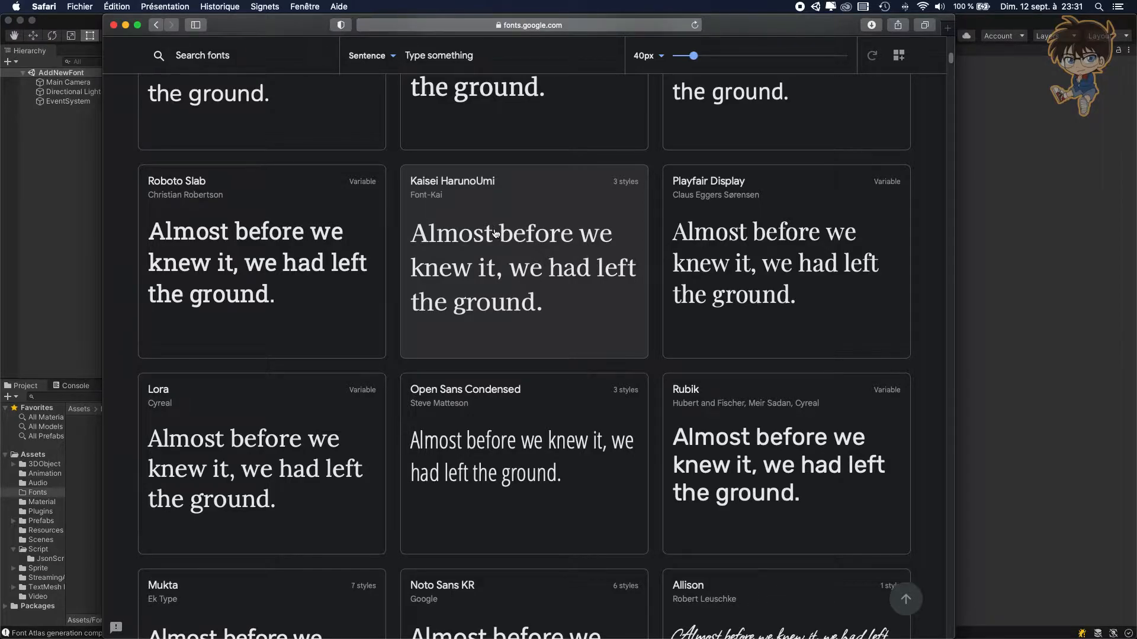
pyautogui.moveTo(523, 254)
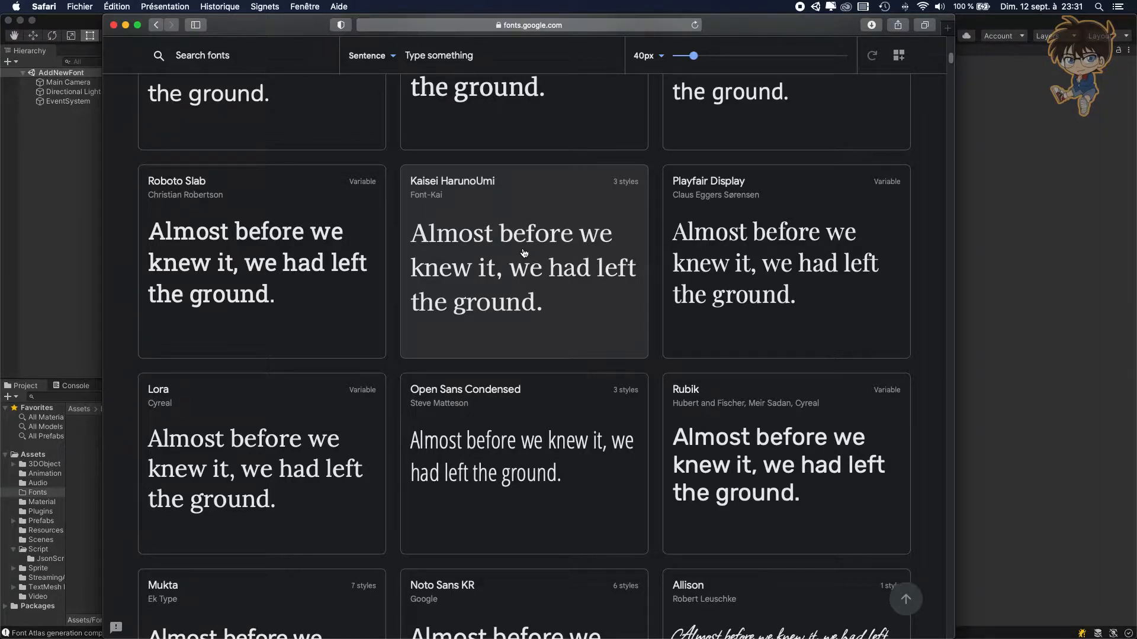
pyautogui.click(523, 261)
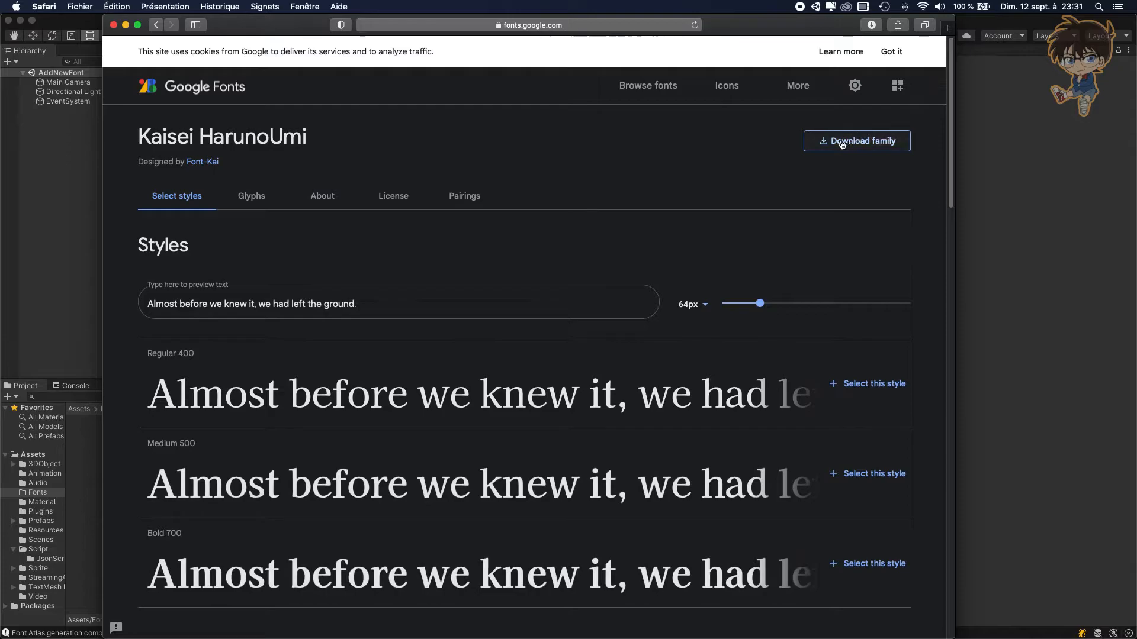
pyautogui.click(948, 25)
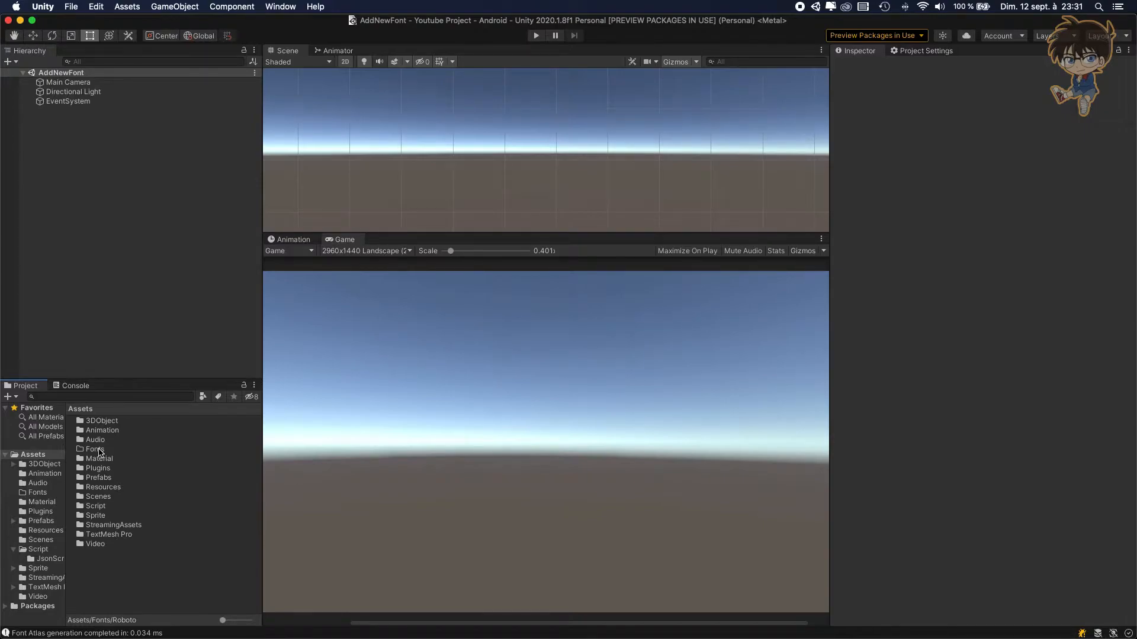
# - Open the Assets/Fonts folder containing the Kaisei_HarunoUmi font folder
pyautogui.doubleClick(95, 449)
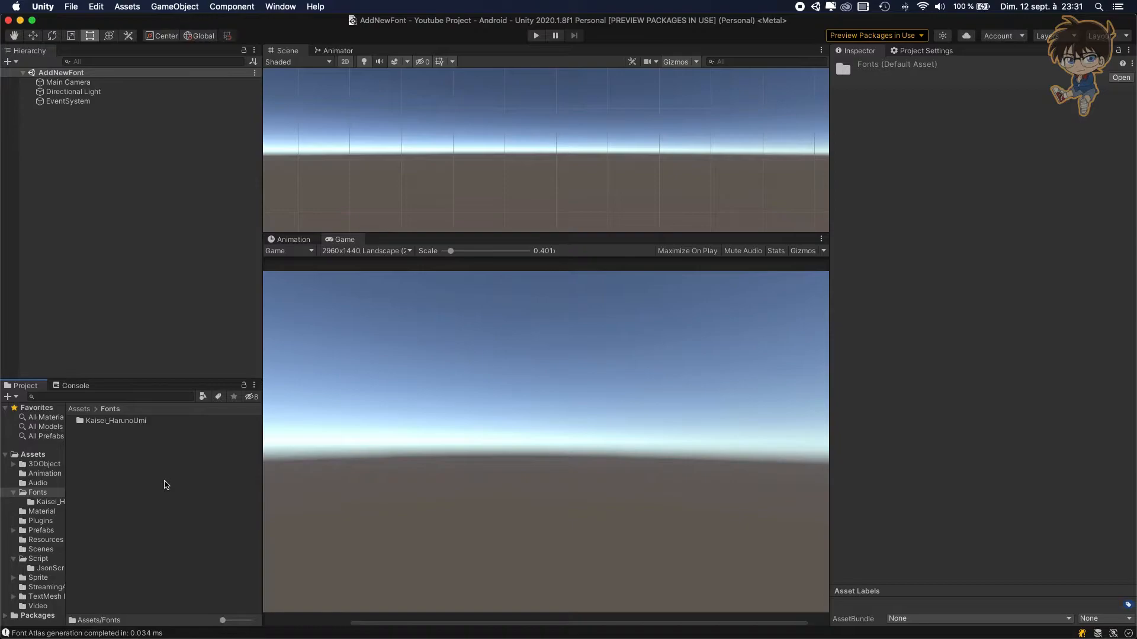
pyautogui.moveTo(149, 466)
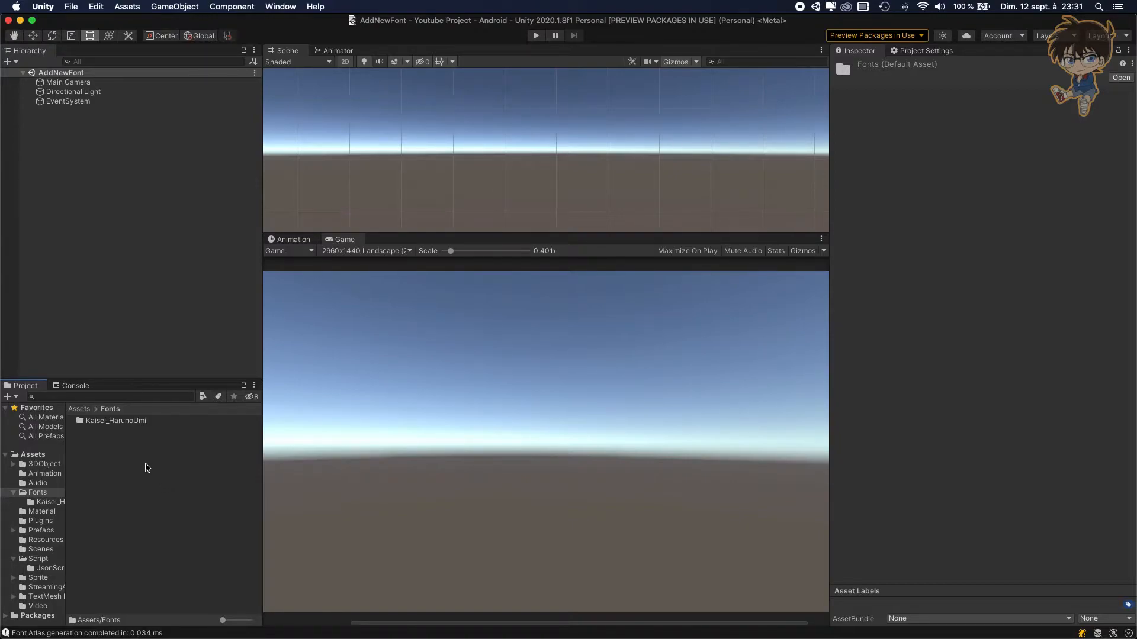
pyautogui.click(280, 7)
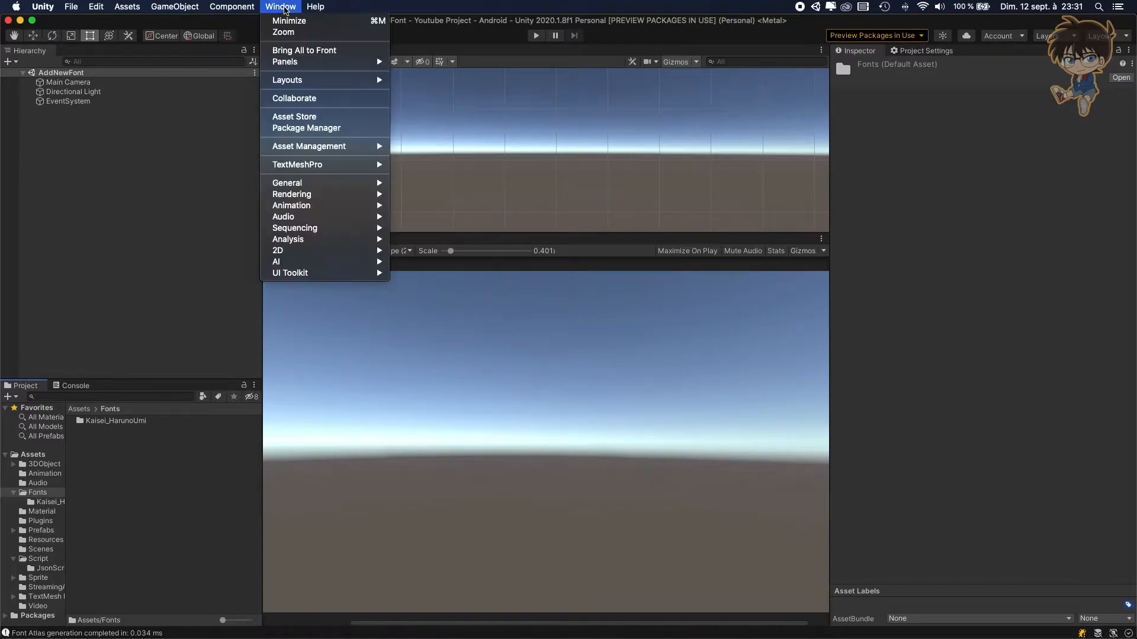
pyautogui.click(305, 128)
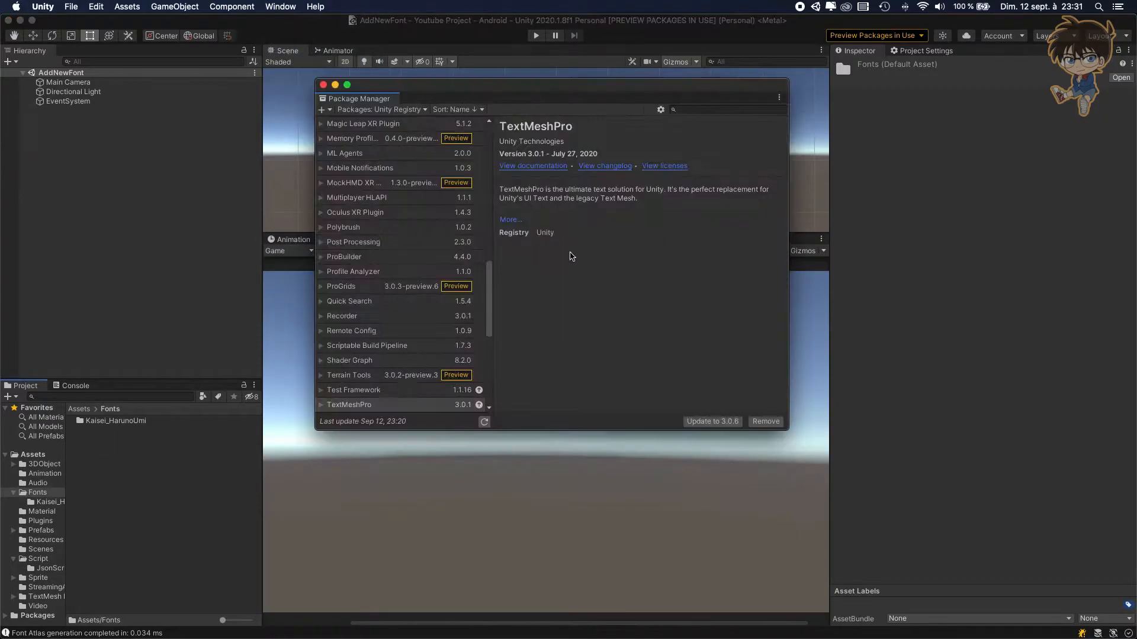
pyautogui.click(724, 109)
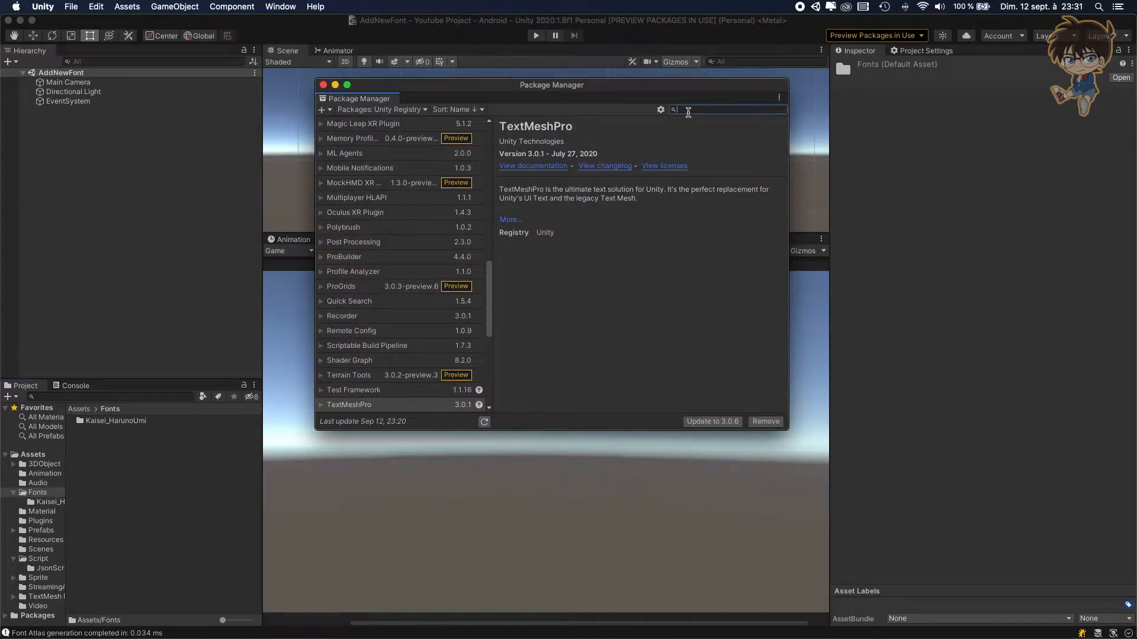
pyautogui.write('text')
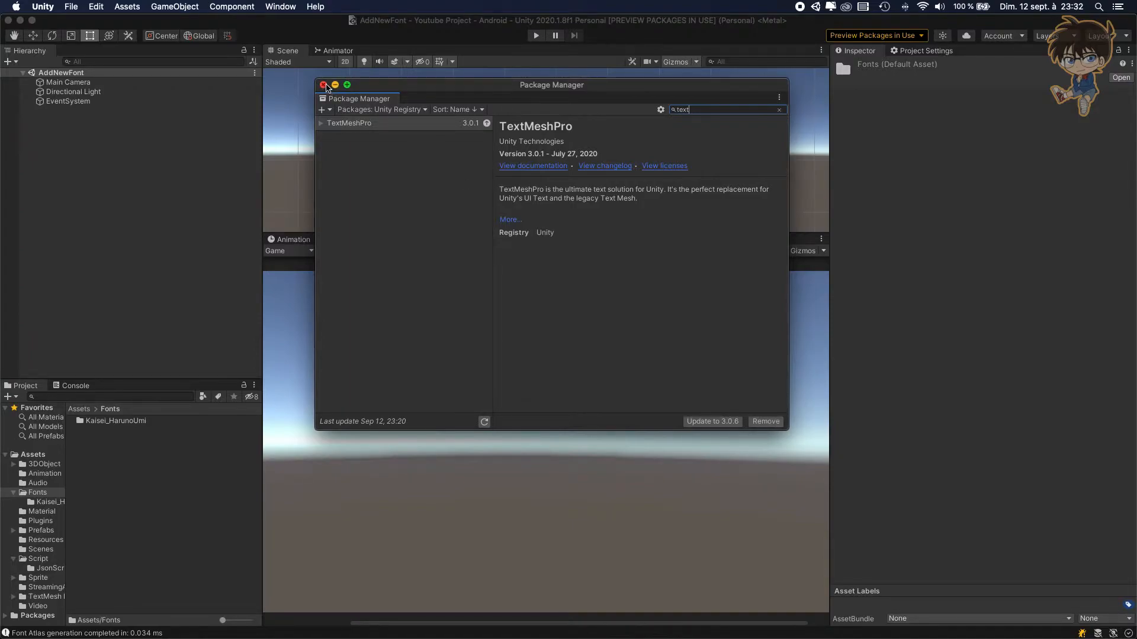
pyautogui.click(323, 85)
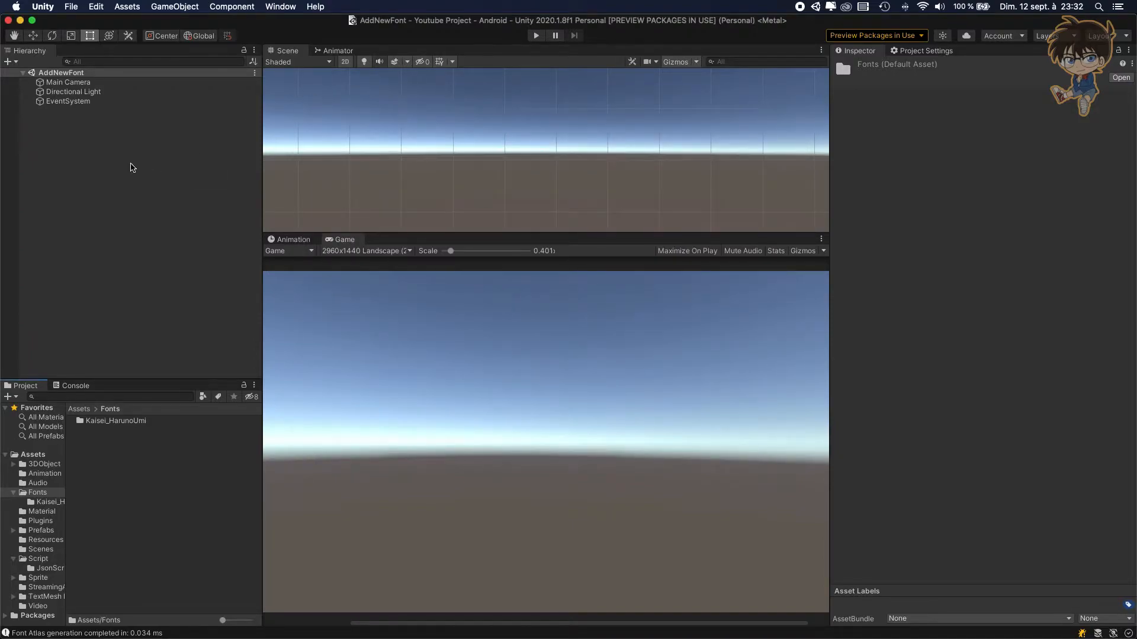
# - Create a UI Text - TextMeshPro object and select its new Canvas
pyautogui.rightClick(132, 167)
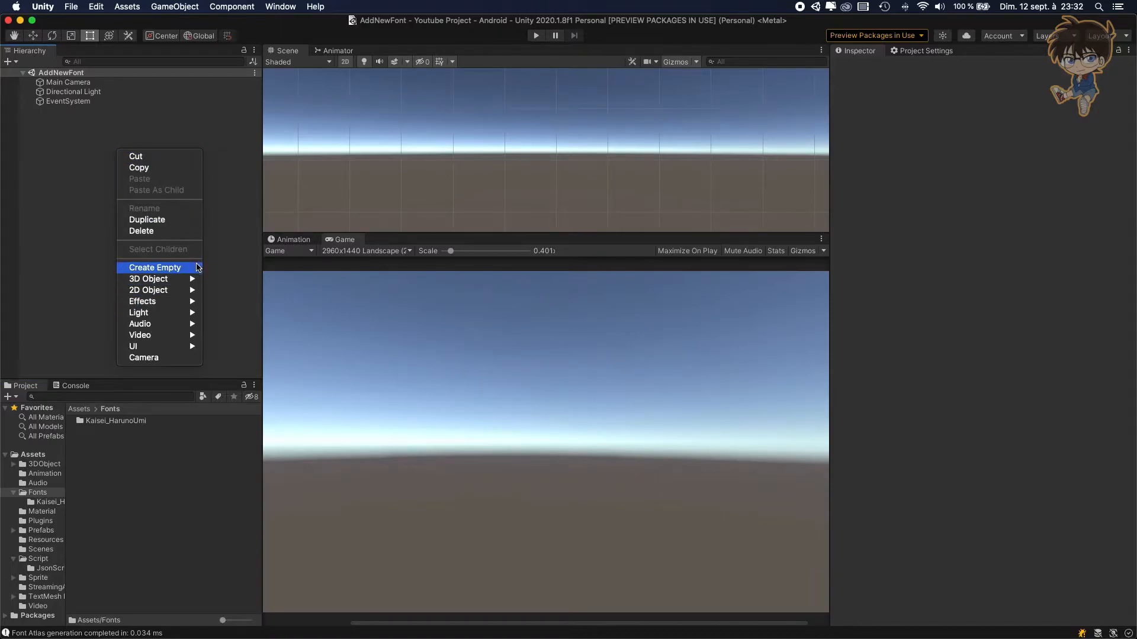
pyautogui.moveTo(134, 346)
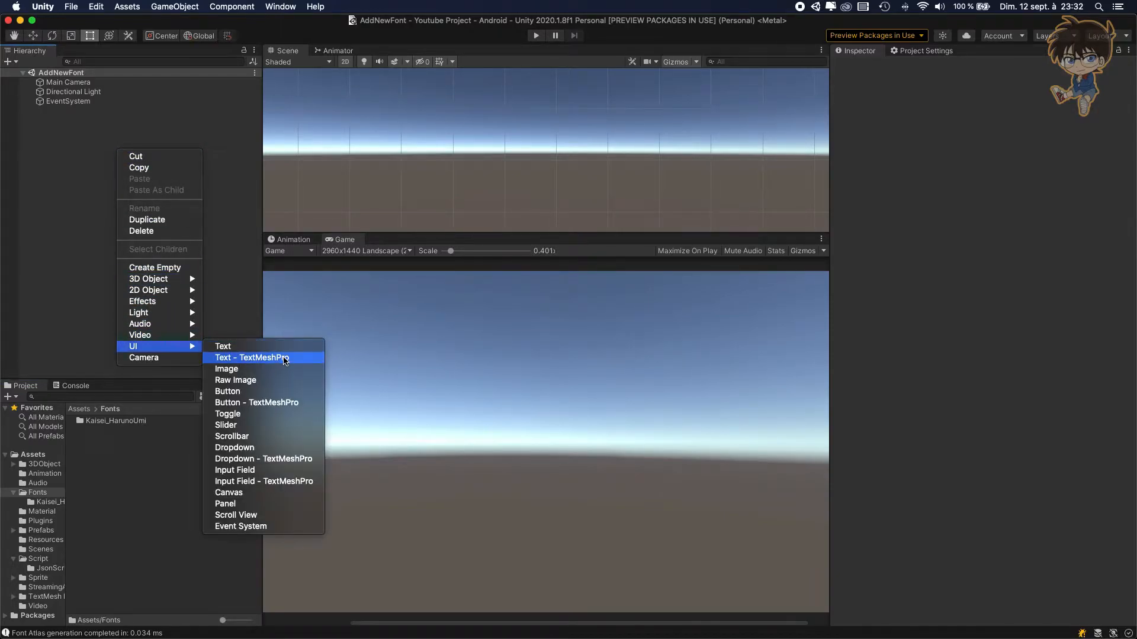
pyautogui.click(249, 358)
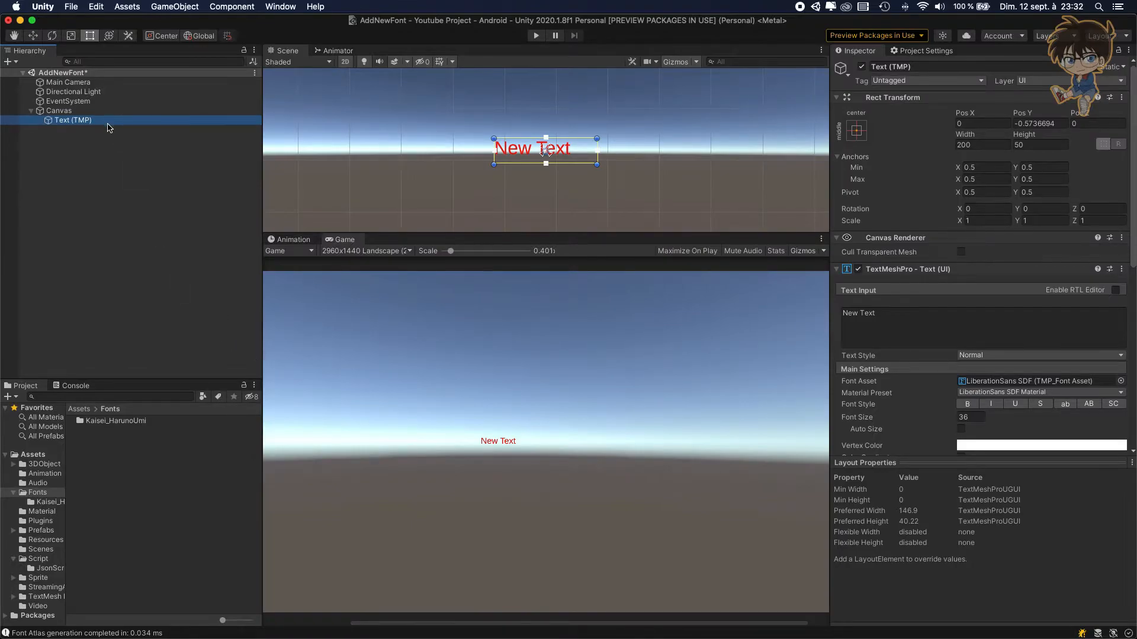
pyautogui.click(59, 110)
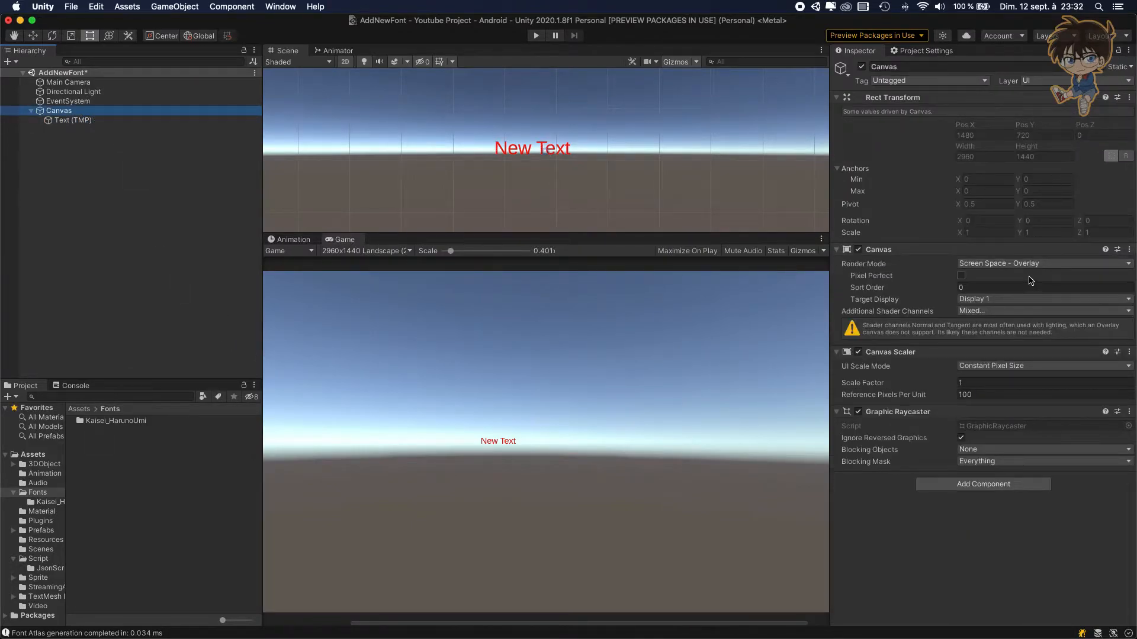
# - Set the Canvas to Scale With Screen Size at a 1920 reference width
pyautogui.click(1042, 366)
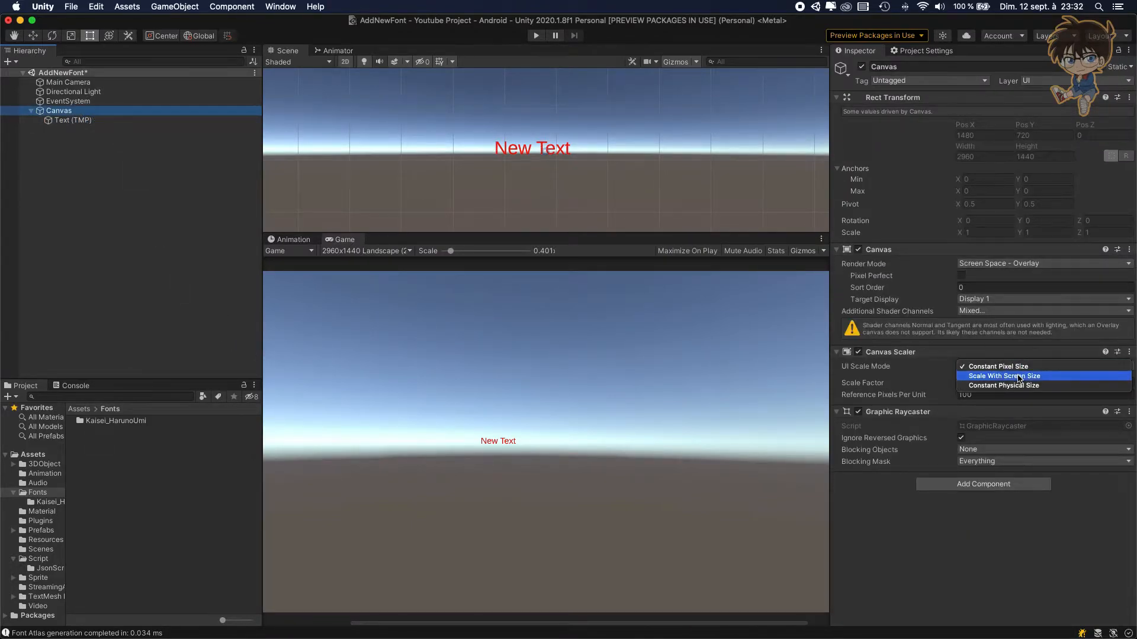
pyautogui.click(1004, 375)
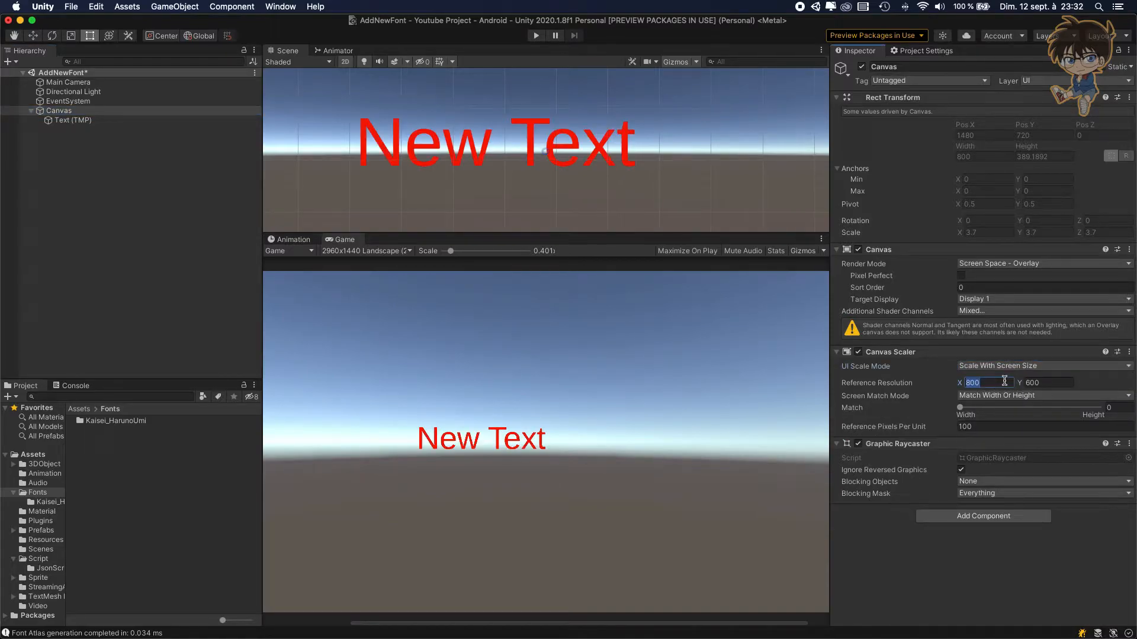
pyautogui.write('1920')
pyautogui.click(1048, 383)
pyautogui.write('108')
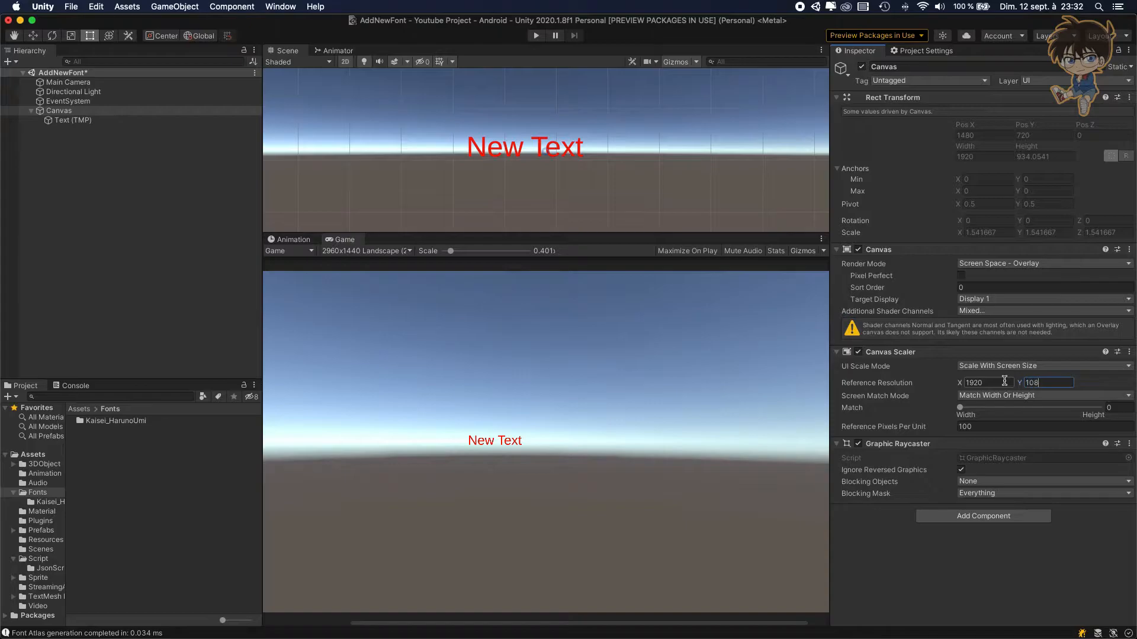
pyautogui.click(72, 119)
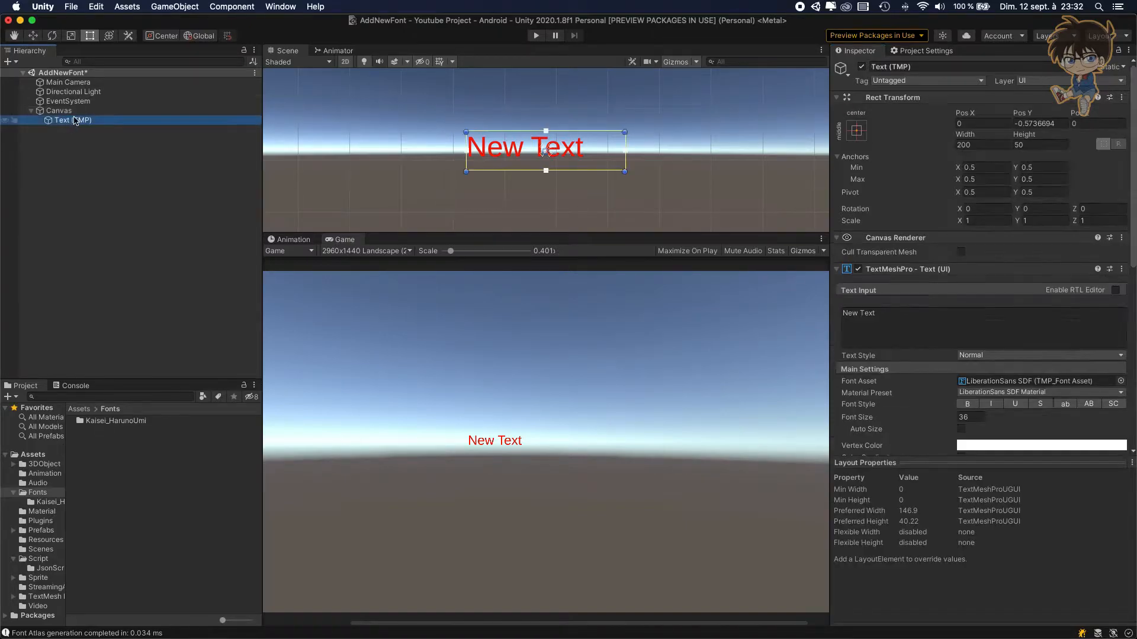
# - Set font size 60 and a 500 by 500 rect so "New Text" fits on one line
pyautogui.scroll(-3)
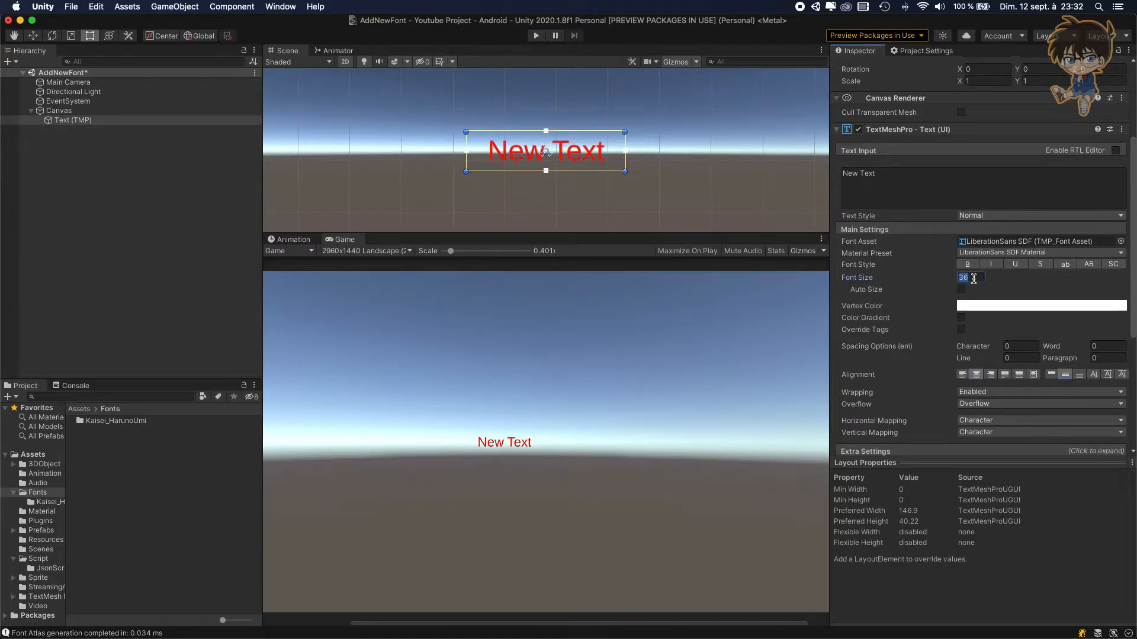
pyautogui.write('6')
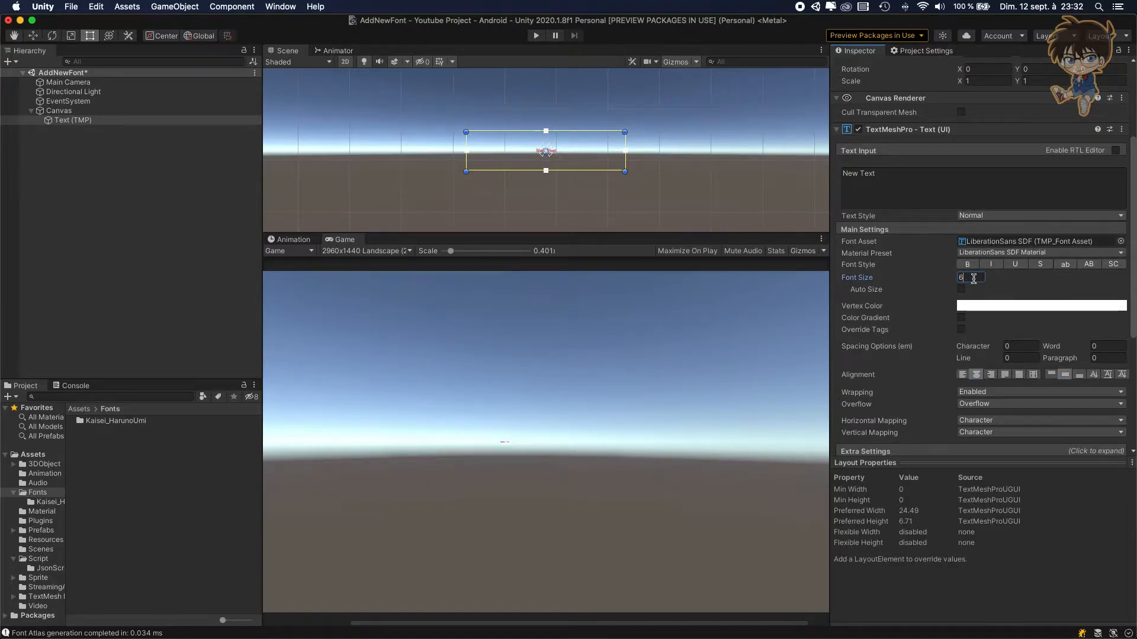
pyautogui.write('60')
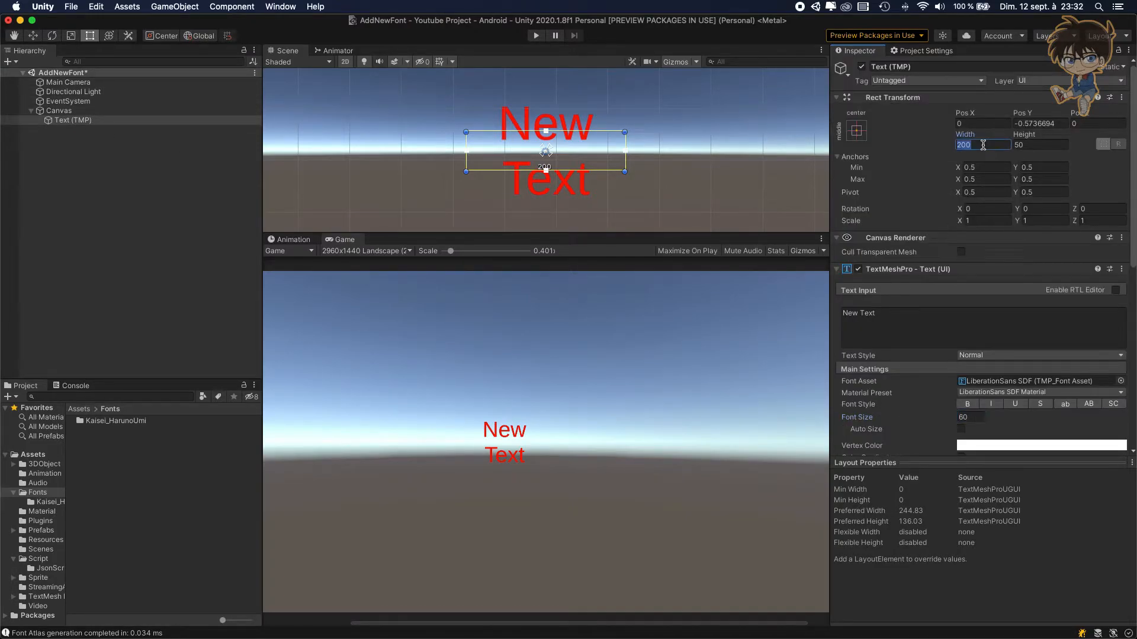
pyautogui.write('500')
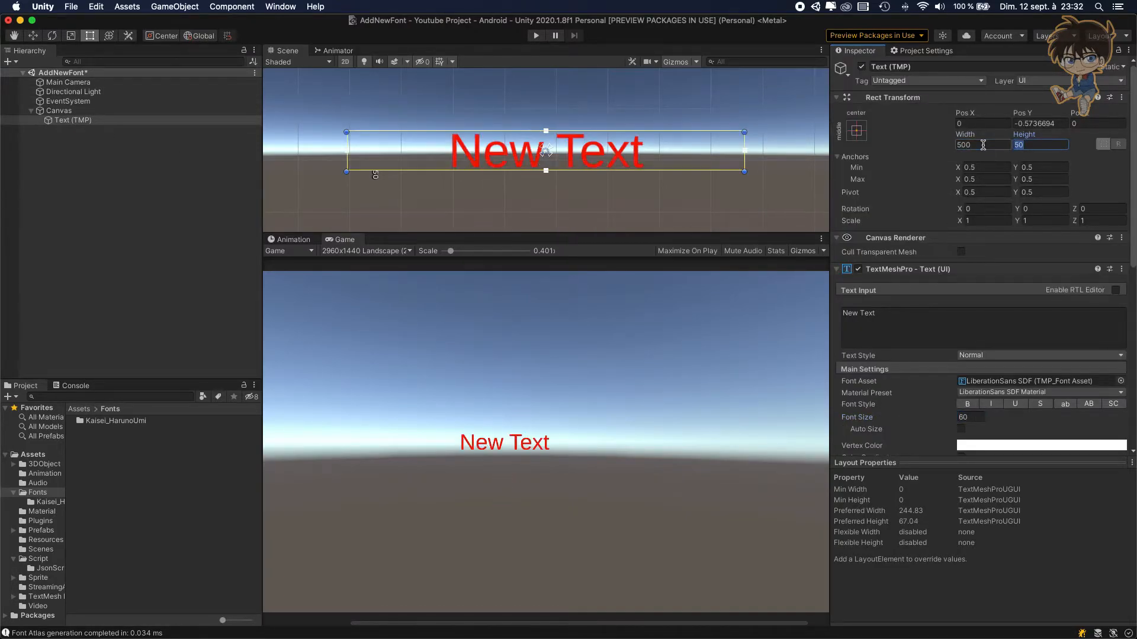
pyautogui.write('500')
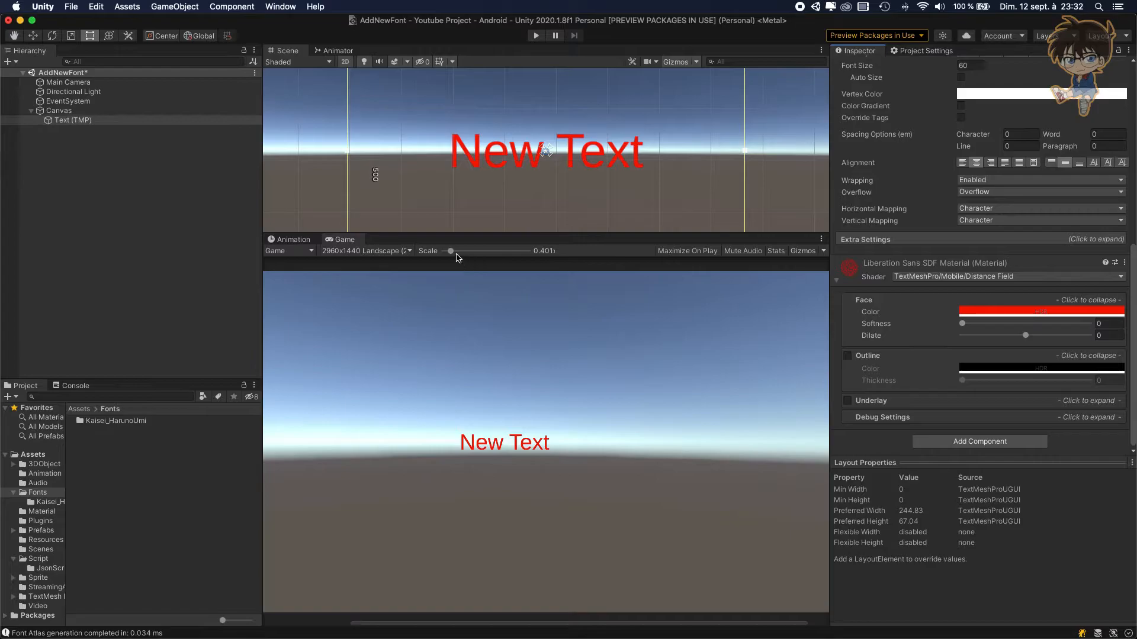
pyautogui.moveTo(450, 250); pyautogui.dragTo(438, 250)
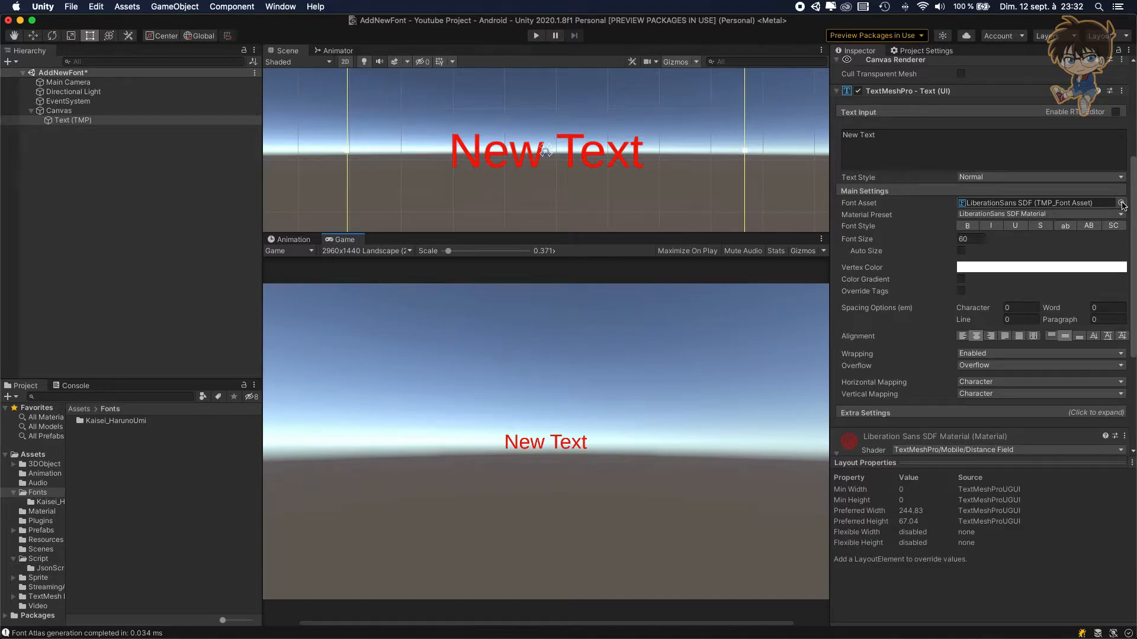
# - Browse the Kaisei_HarunoUmi folder and inspect its KaiseiHarunoUmi-Regular font file
pyautogui.click(1128, 202)
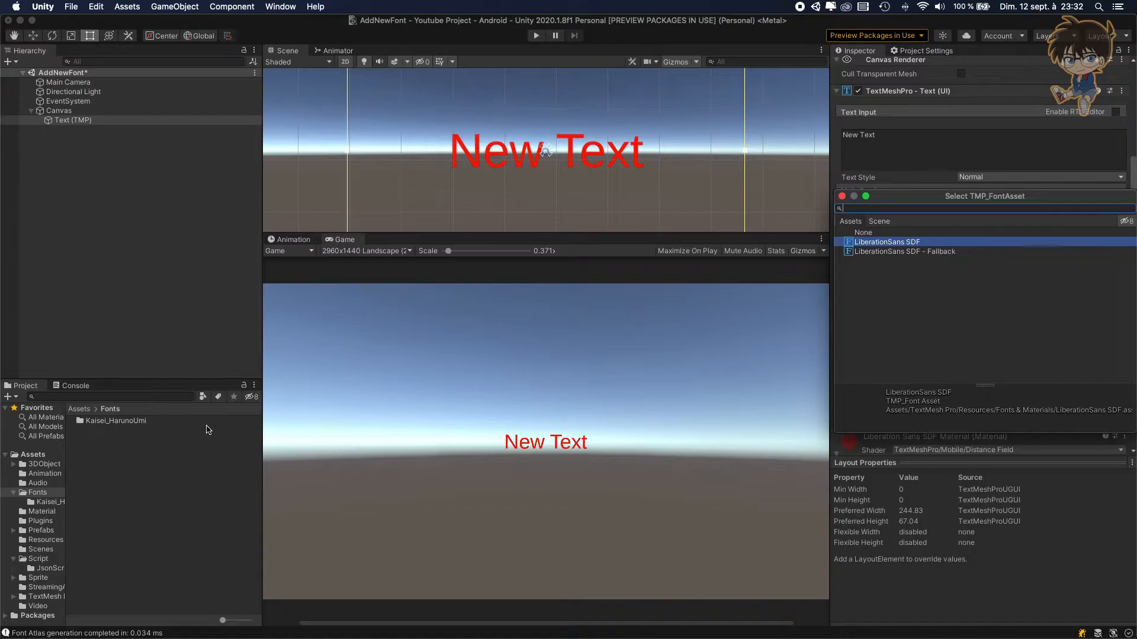
pyautogui.moveTo(137, 428)
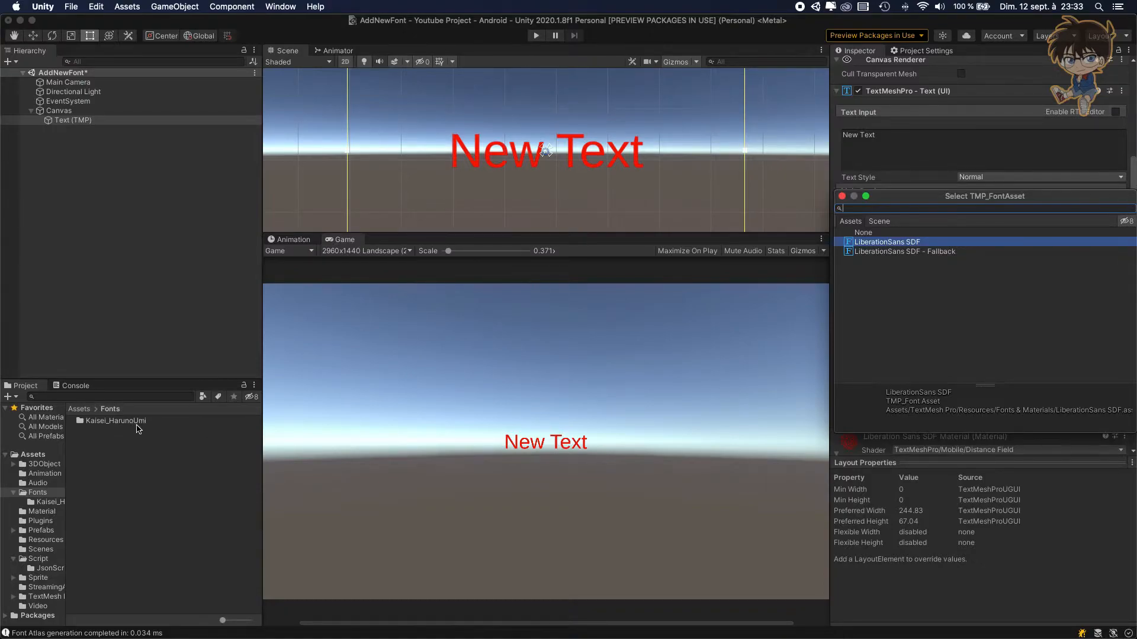
pyautogui.doubleClick(116, 420)
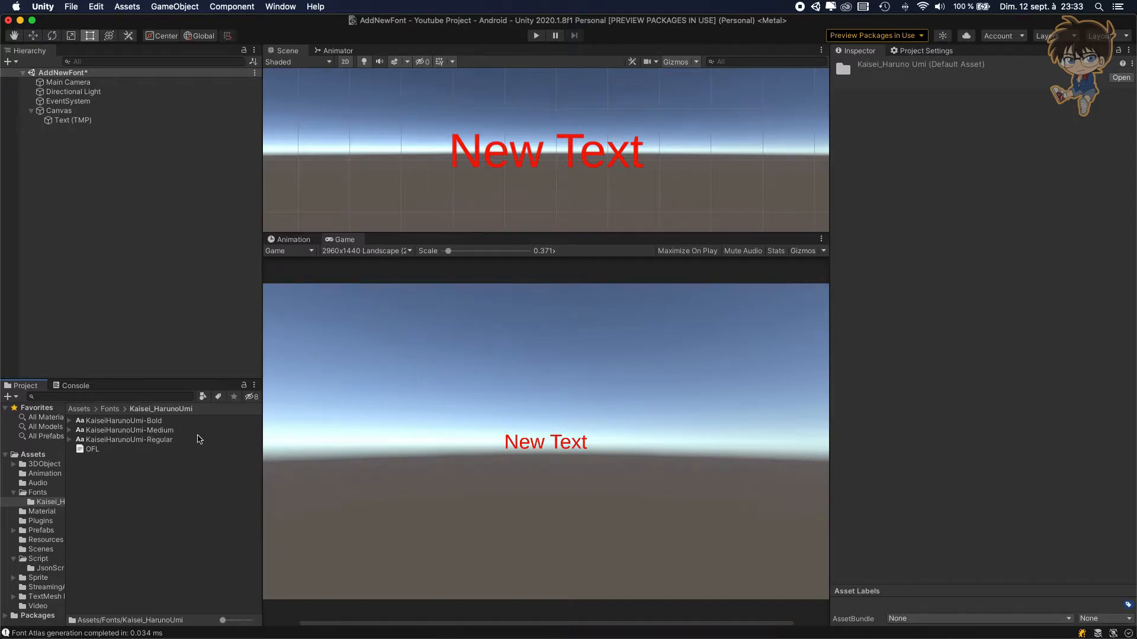
pyautogui.click(128, 440)
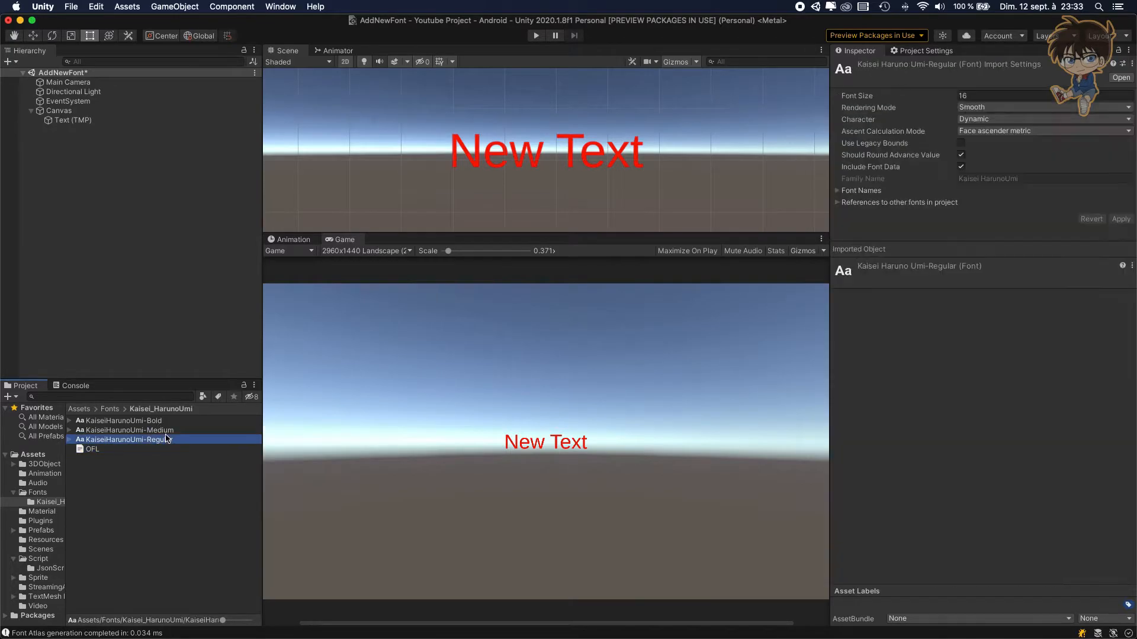
pyautogui.click(73, 120)
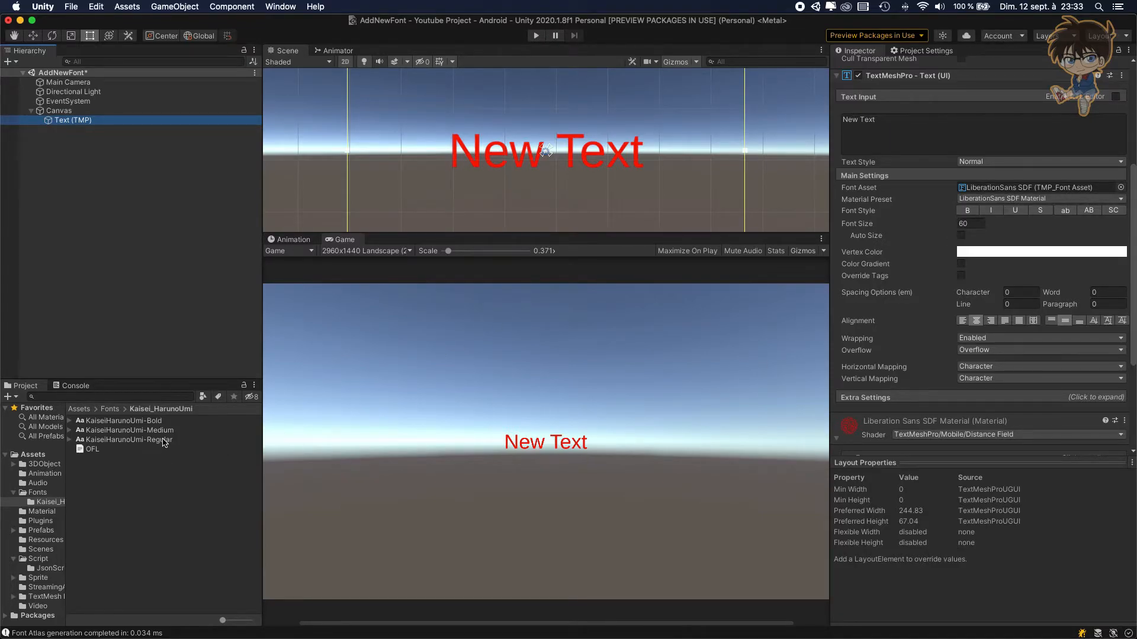
# - Start the Font Asset Creator with KaiseiHarunoUmi-Regular as the source font
pyautogui.click(127, 439)
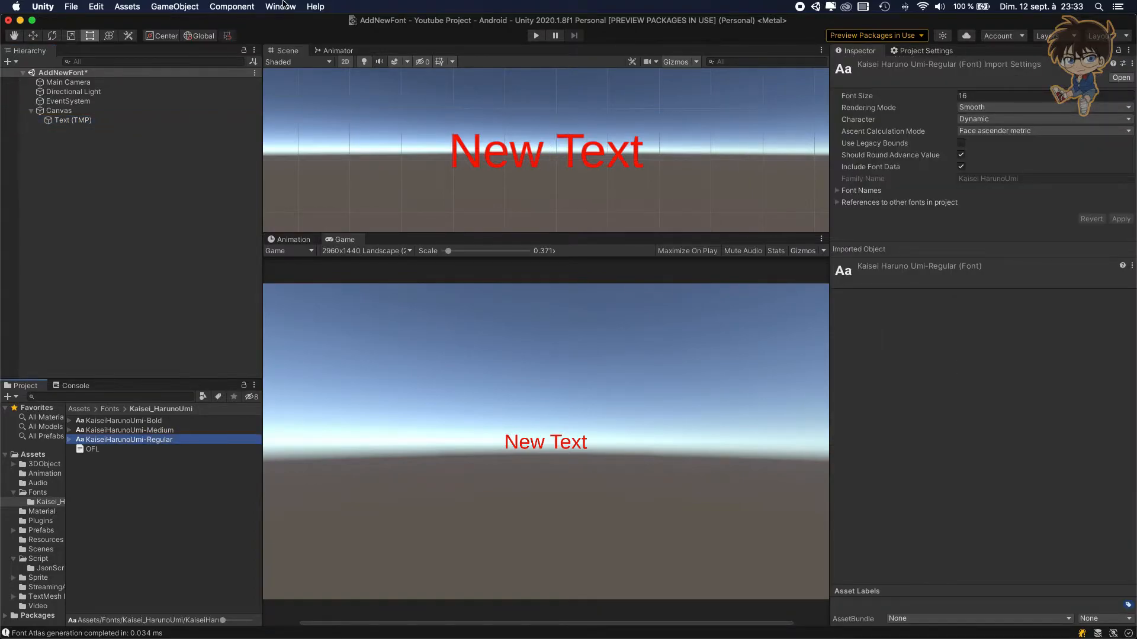
pyautogui.click(281, 7)
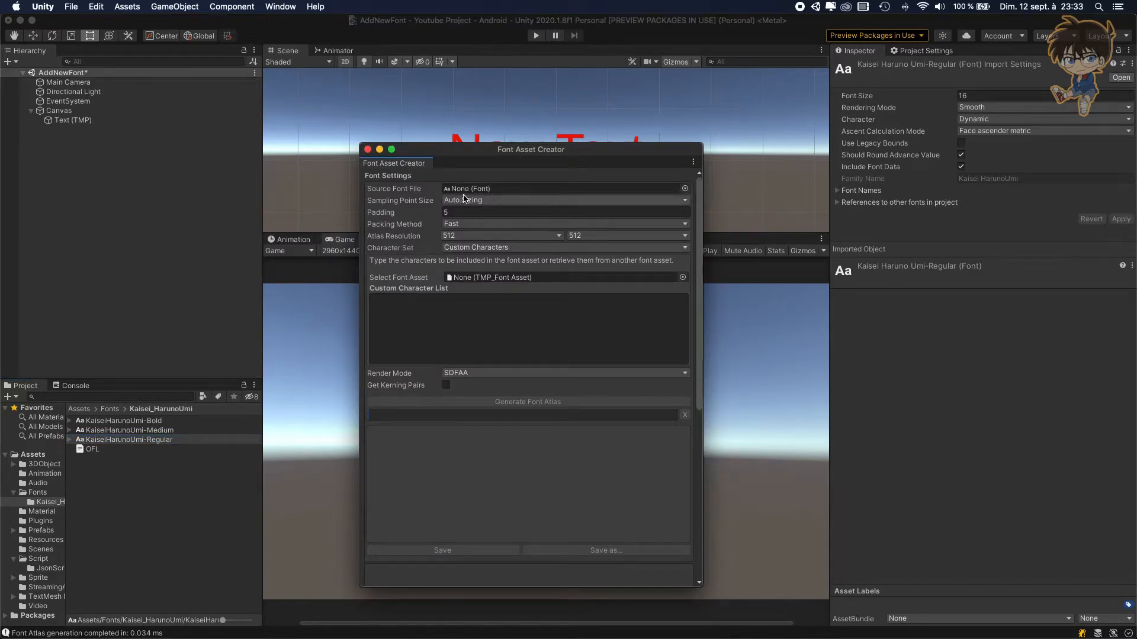
pyautogui.moveTo(708, 182)
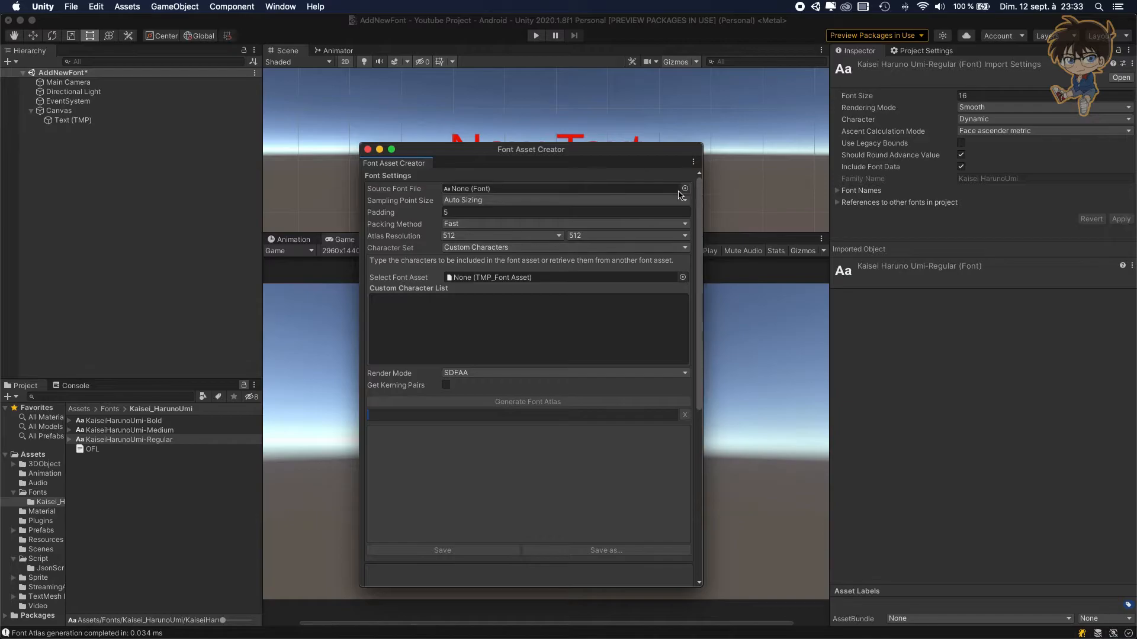
pyautogui.click(682, 188)
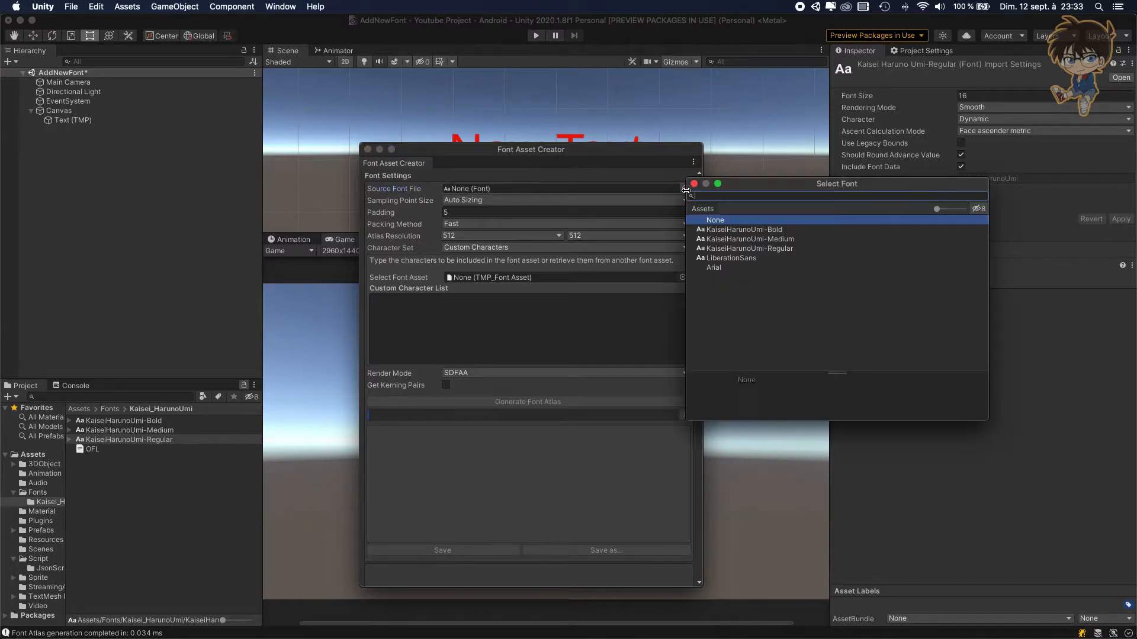
pyautogui.moveTo(760, 263)
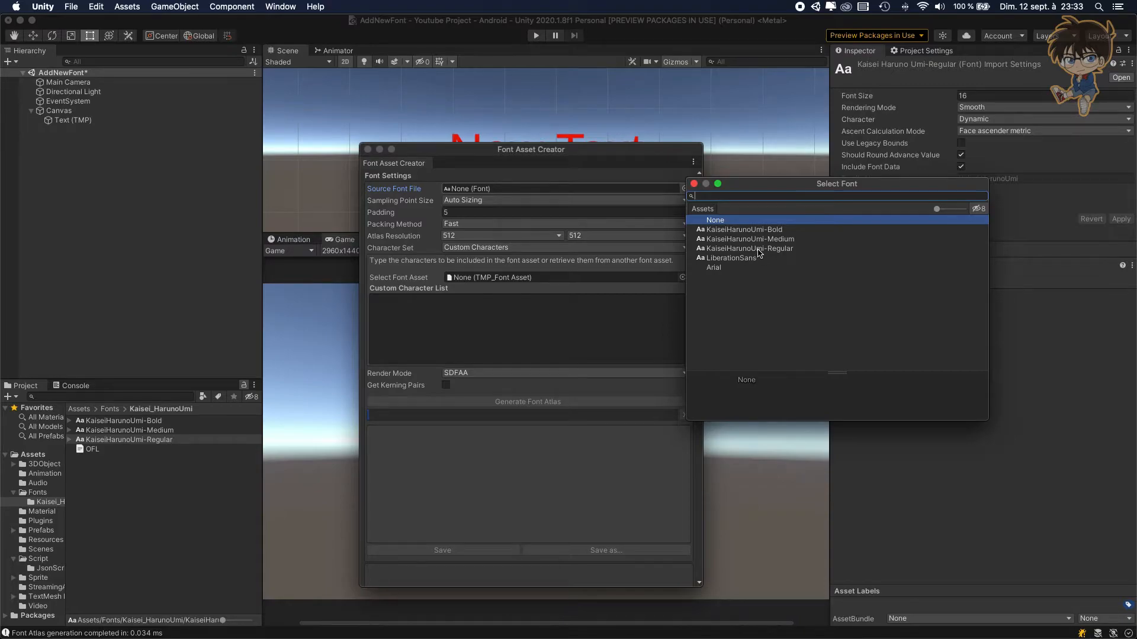
pyautogui.click(748, 247)
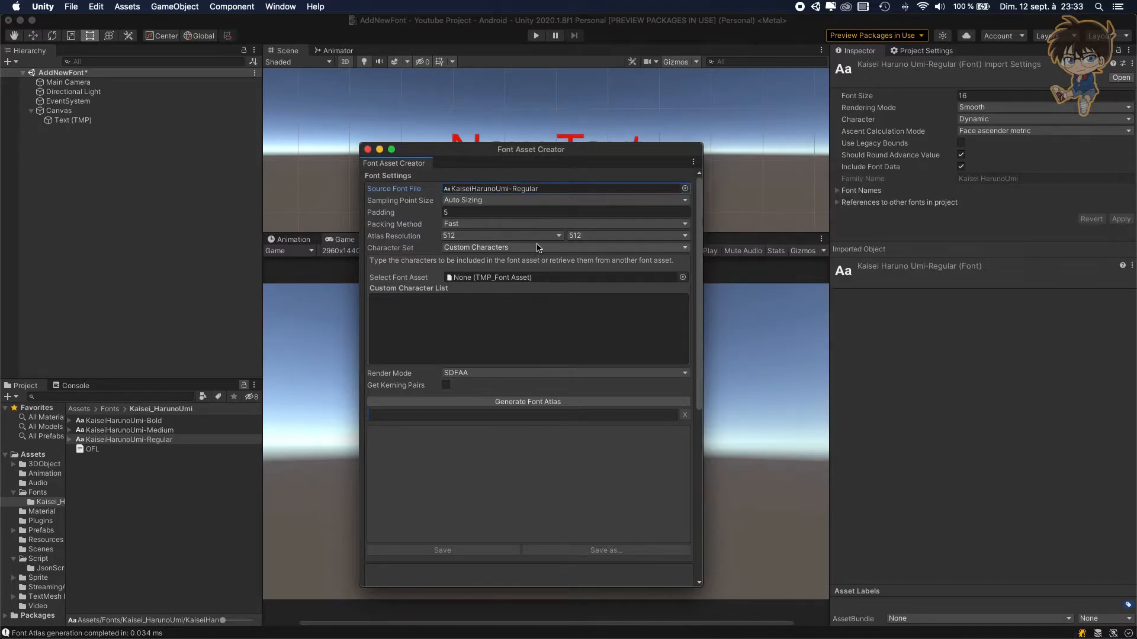
# - Generate the atlas using Unicode Range (Hex) and save it as KaiseiHarunoUmi-Regular SDF
pyautogui.click(537, 247)
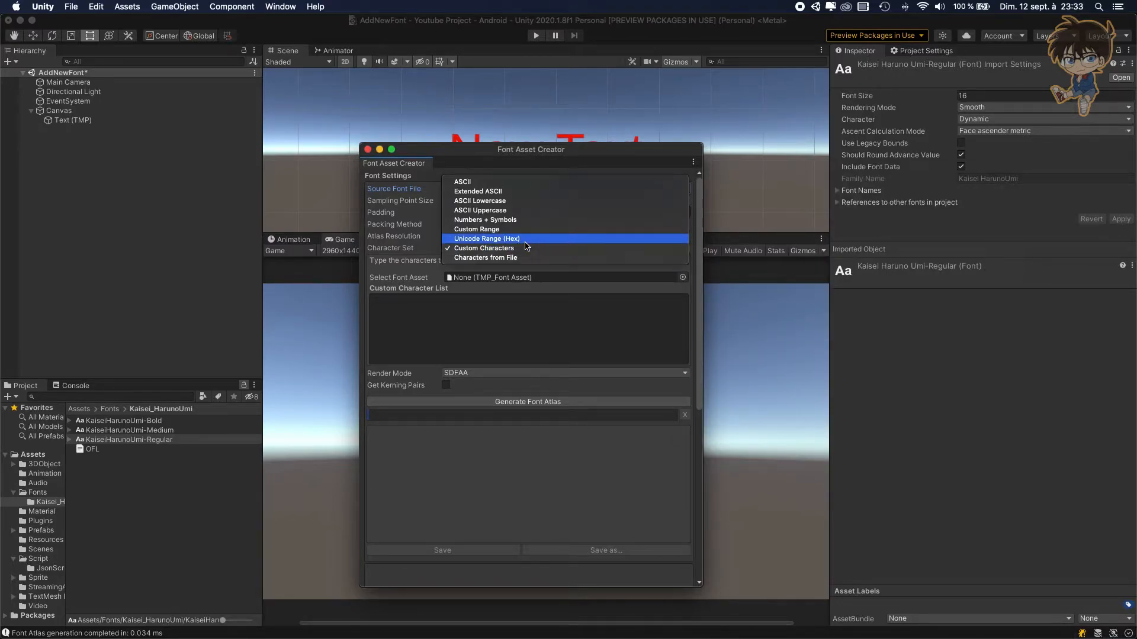
pyautogui.moveTo(525, 243)
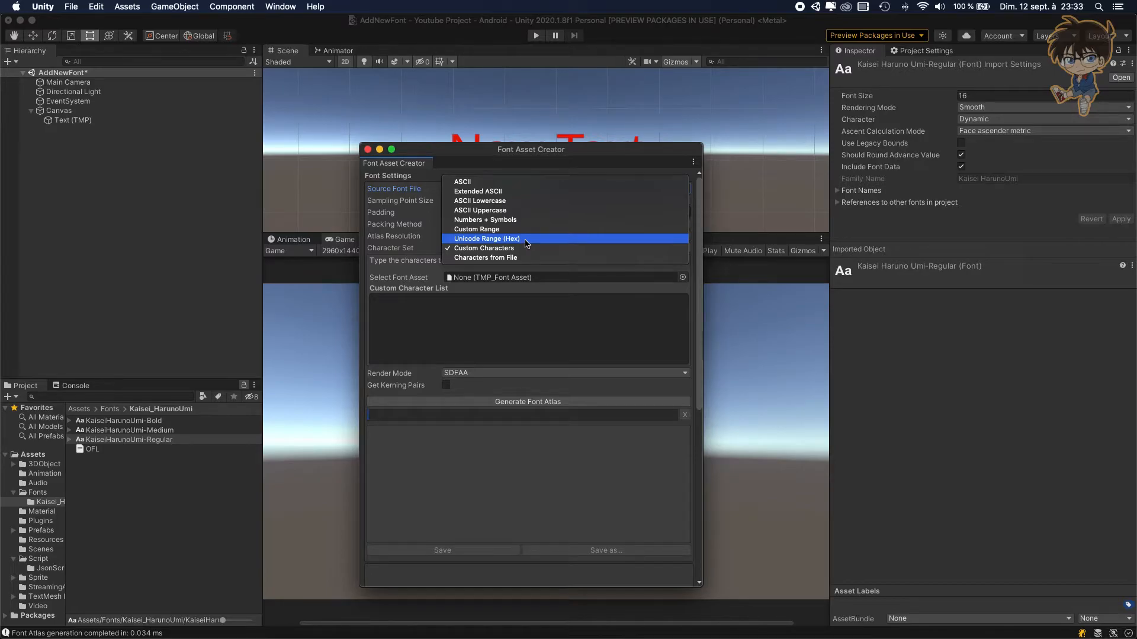
pyautogui.click(487, 238)
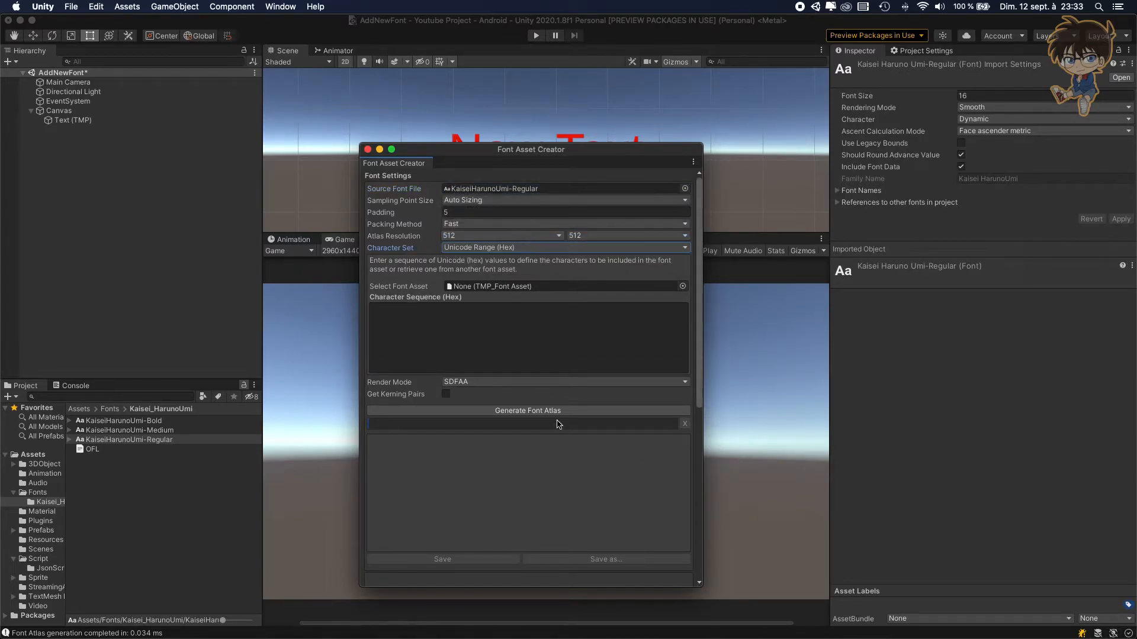
pyautogui.click(527, 411)
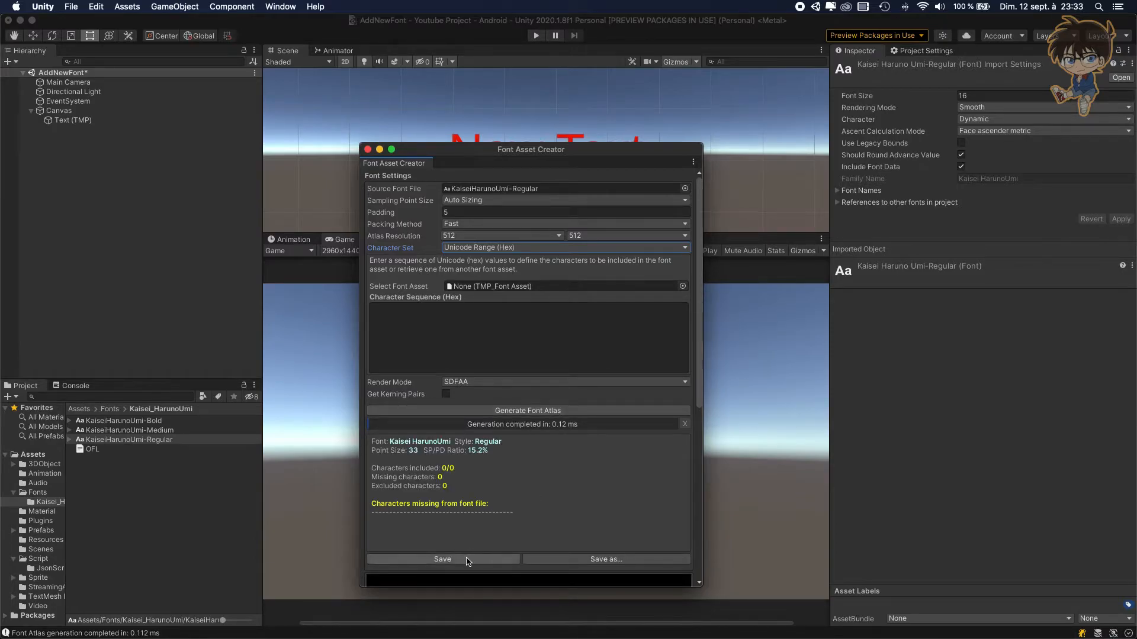
pyautogui.moveTo(436, 570)
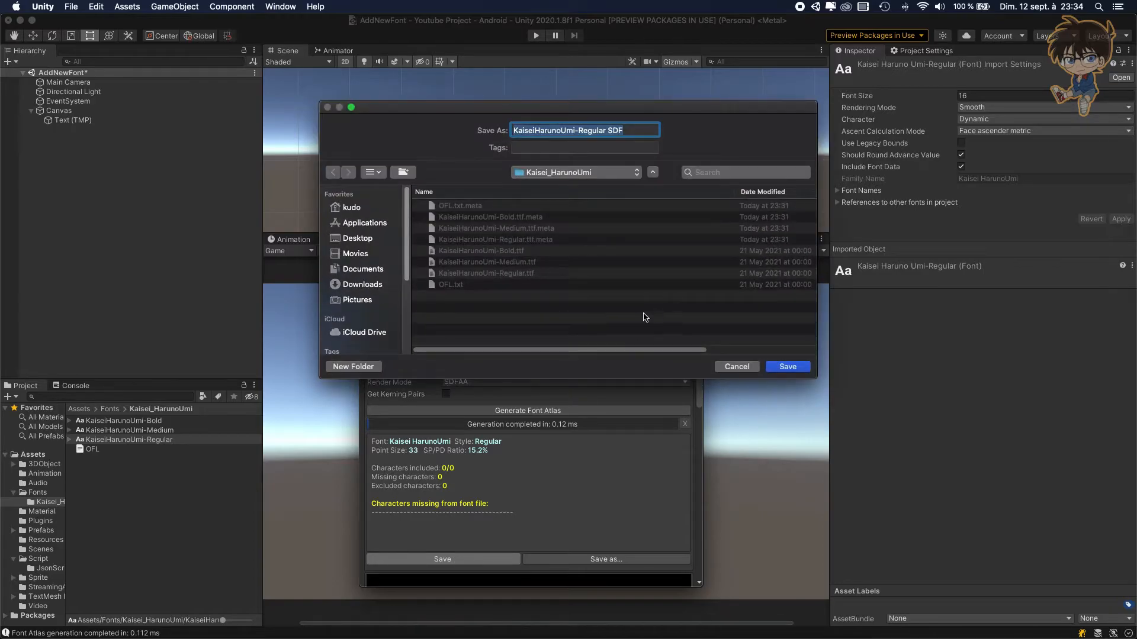
pyautogui.moveTo(648, 251)
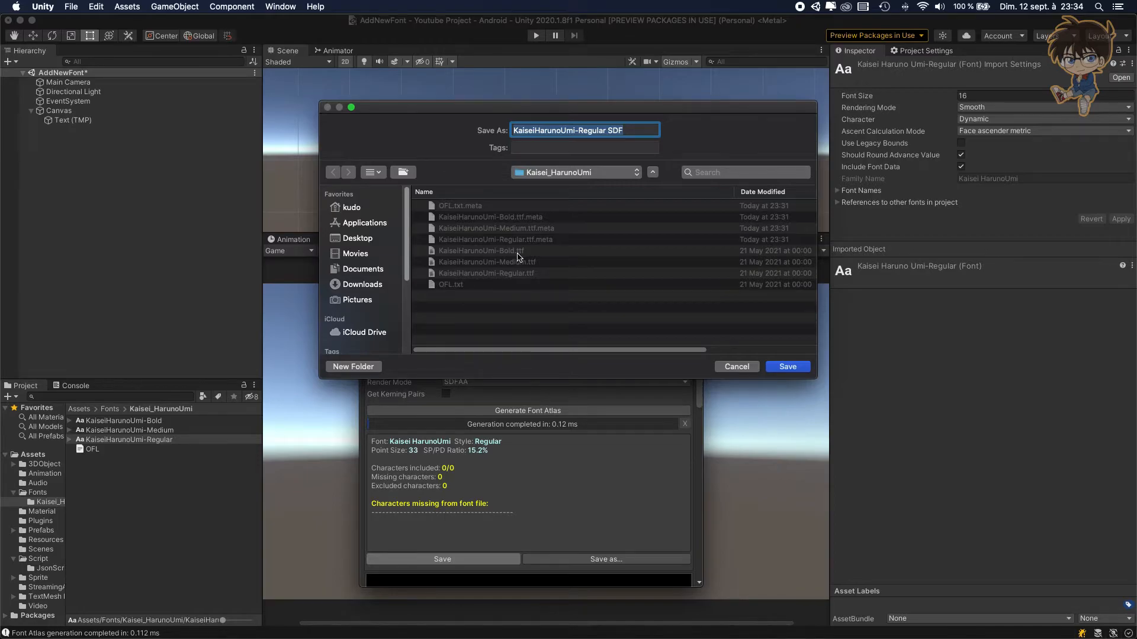
pyautogui.moveTo(787, 366)
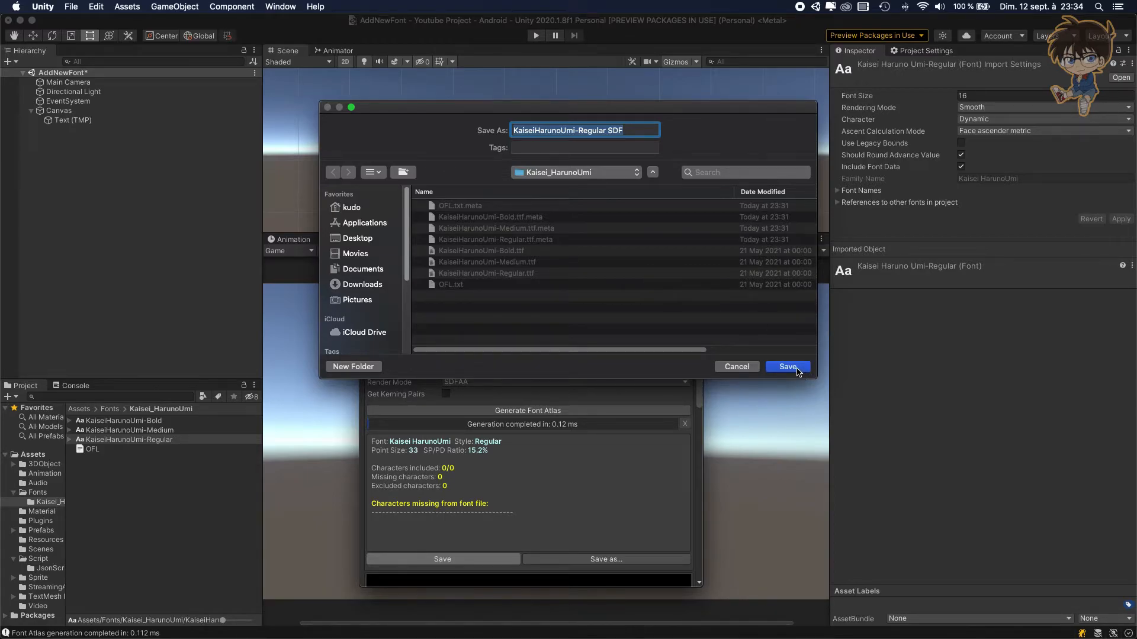
pyautogui.click(786, 366)
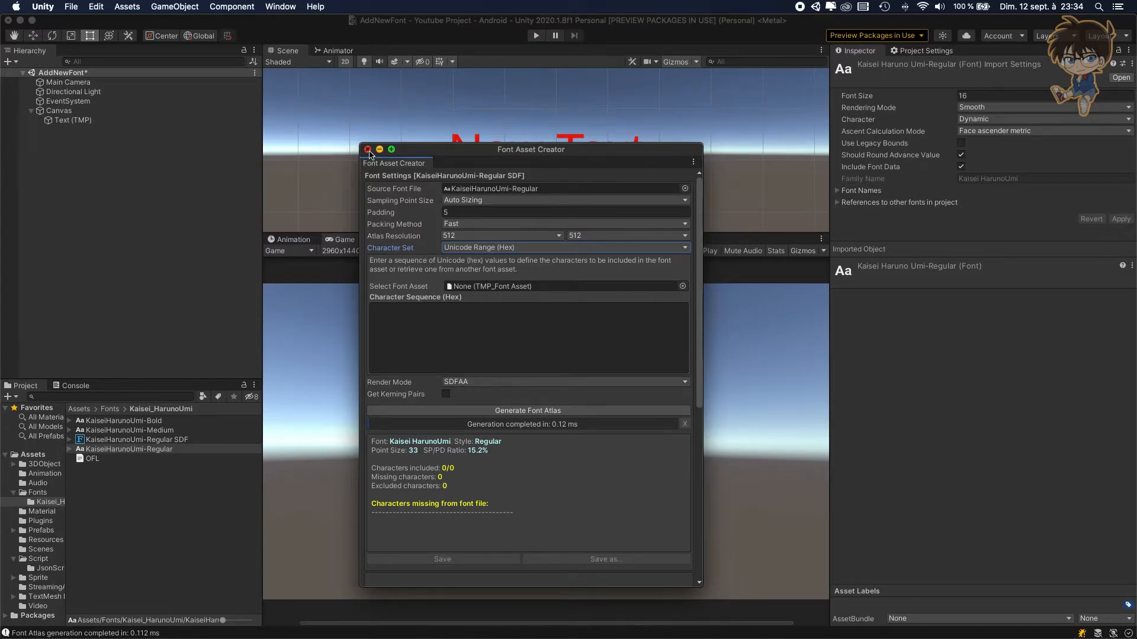
# - Assign the KaiseiHarunoUmi-Regular SDF font asset to the New Text object
pyautogui.click(367, 149)
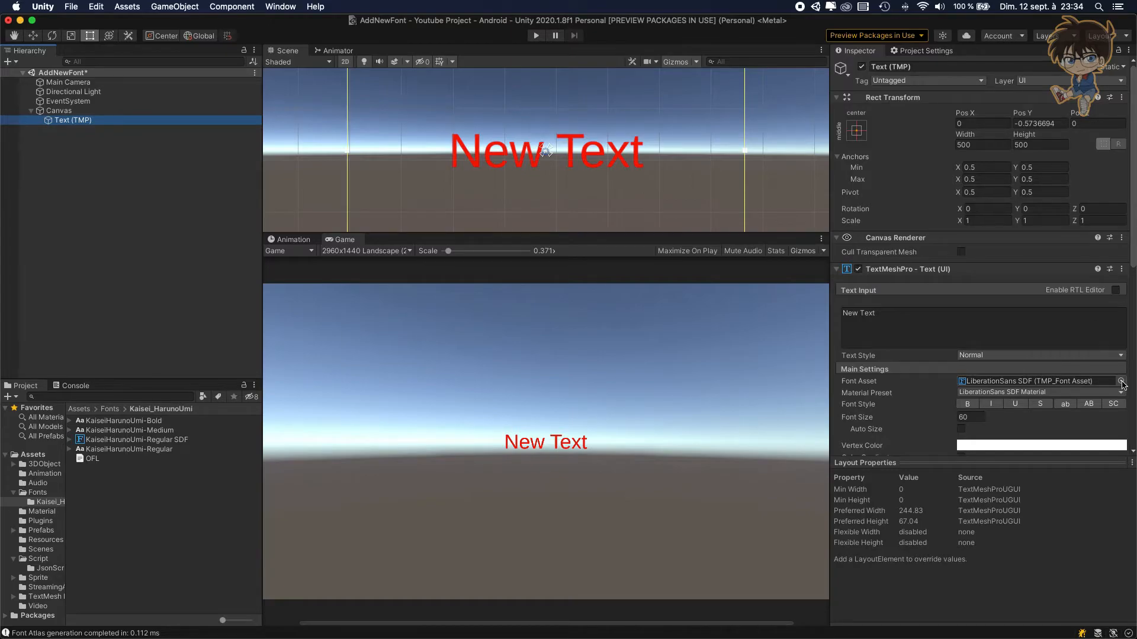
pyautogui.click(1121, 380)
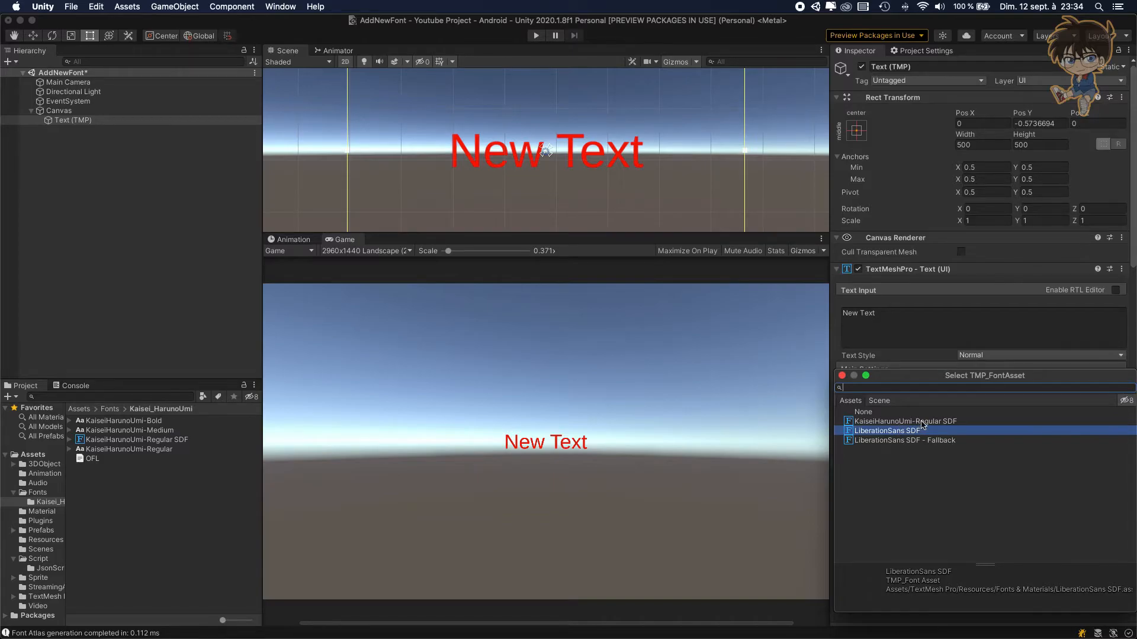
pyautogui.click(904, 421)
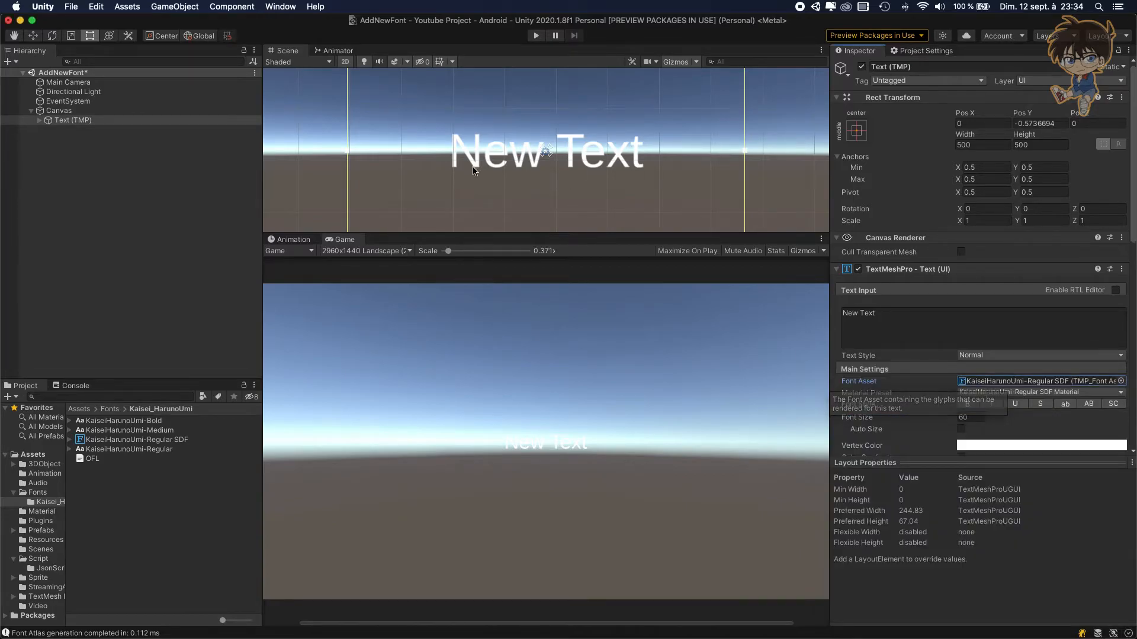
pyautogui.moveTo(801, 174)
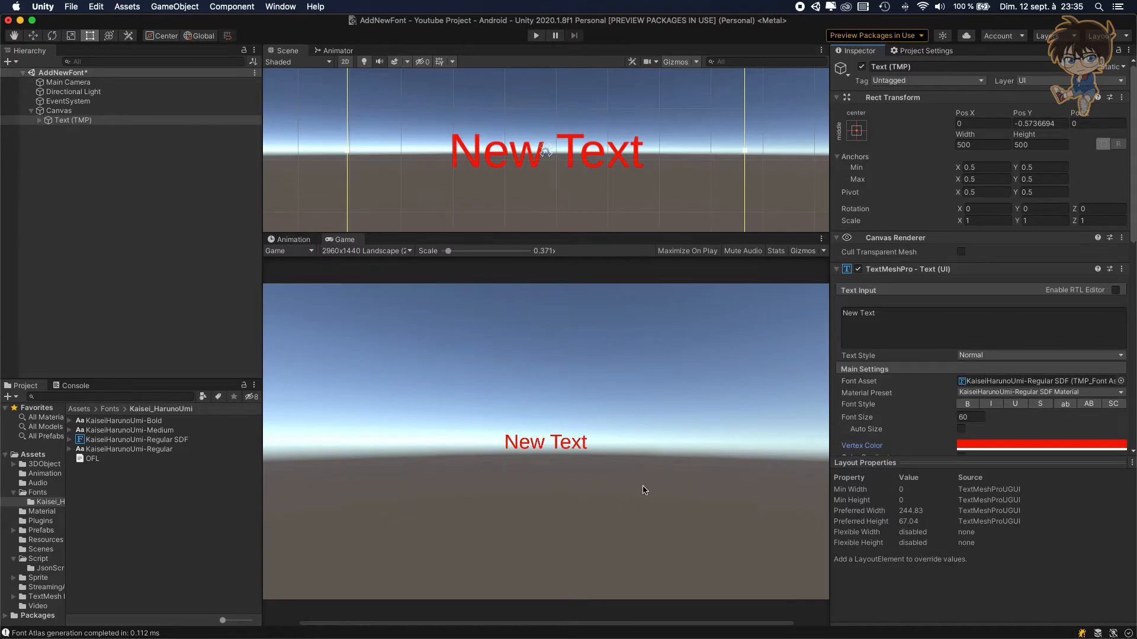
pyautogui.moveTo(616, 530)
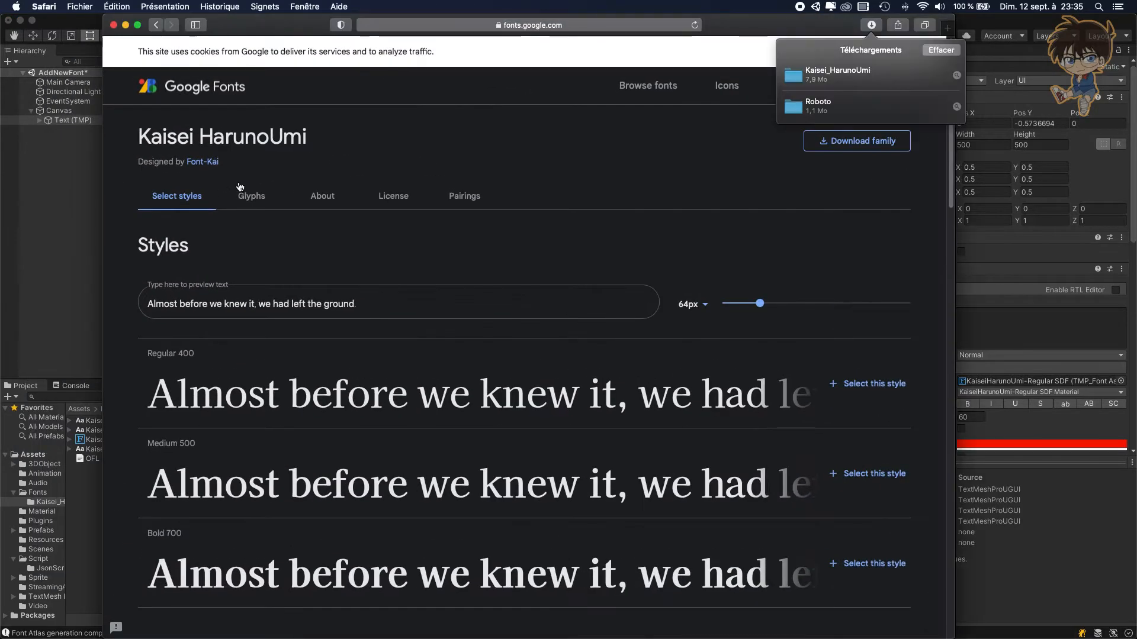
# - Search Google for "google traduction" in a new browser tab
pyautogui.click(948, 25)
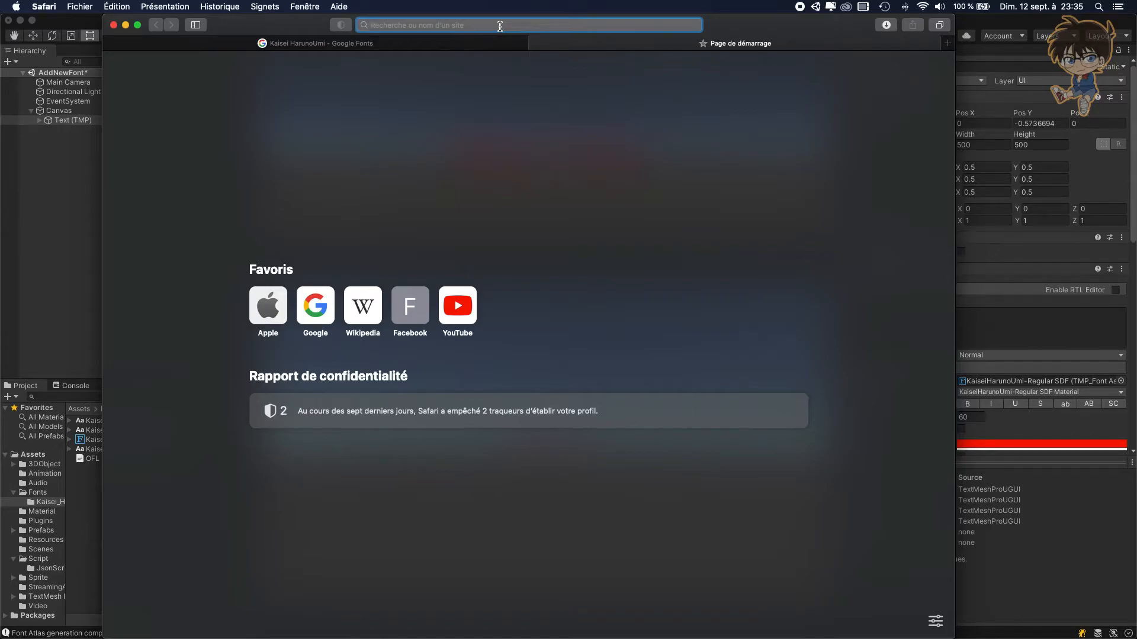
pyautogui.write('google traduction')
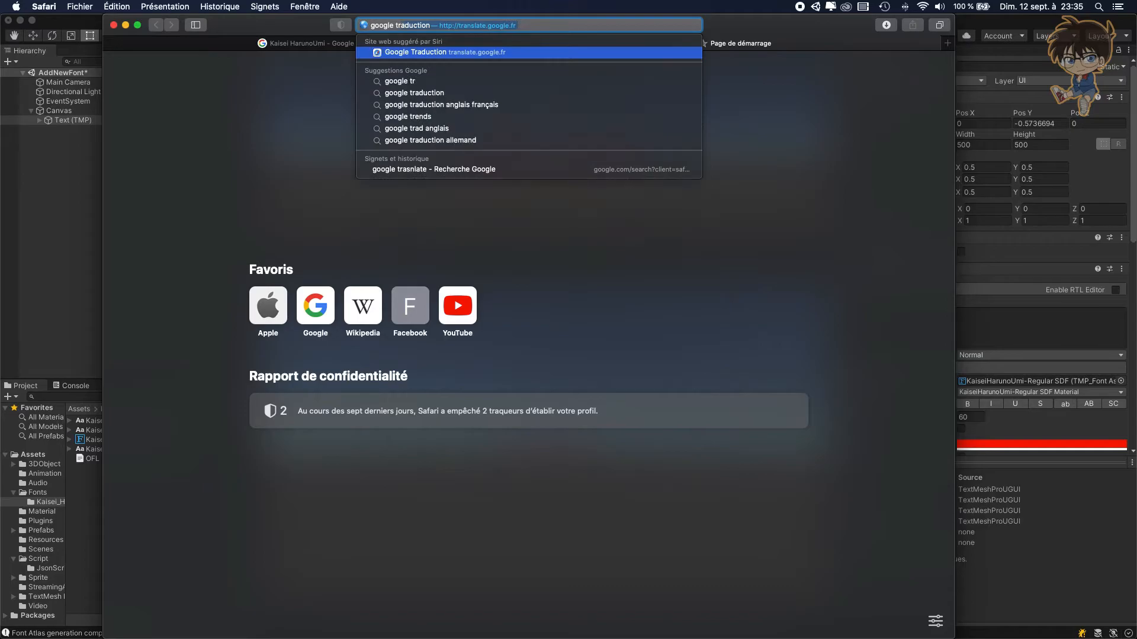
pyautogui.press('Enter')
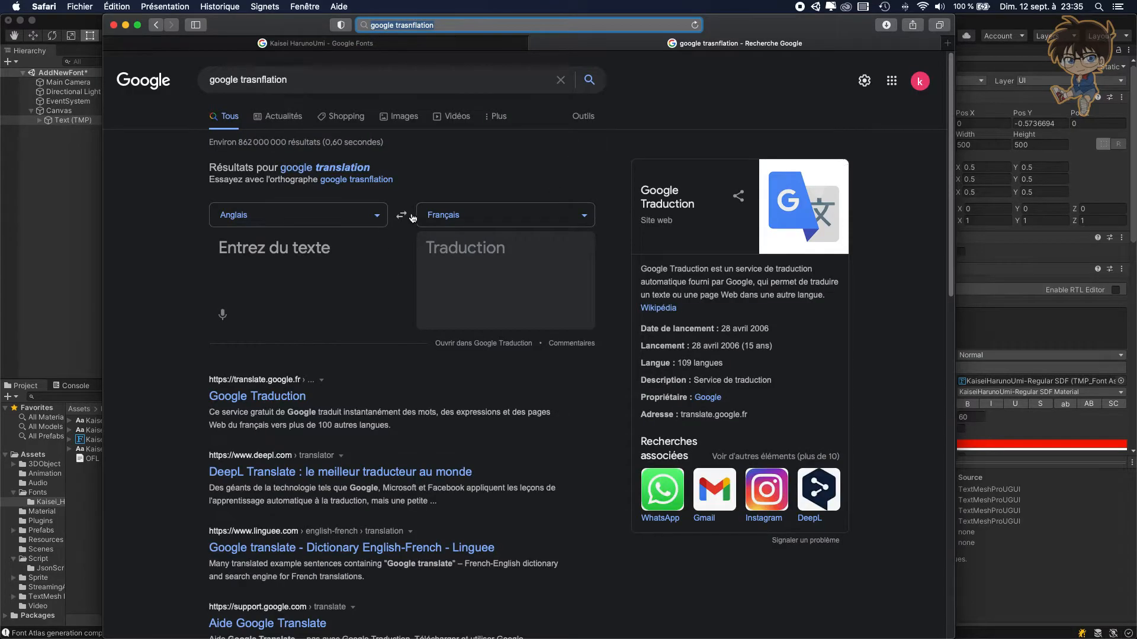
# - Translate "this is a test" into Japanese and select the result これはテストです
pyautogui.click(290, 248)
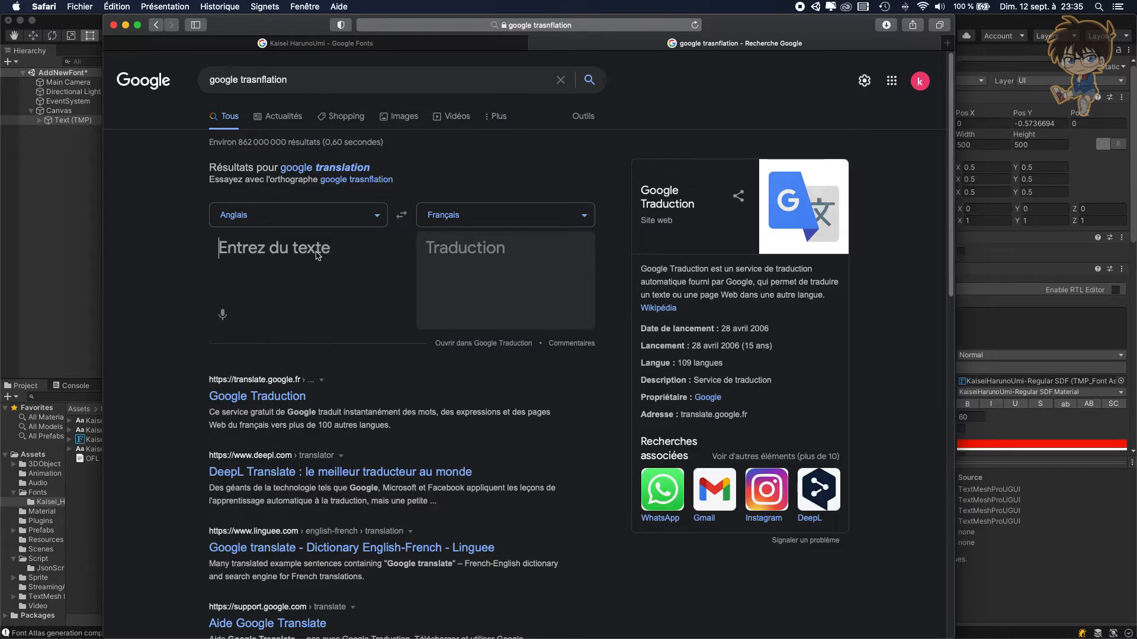
pyautogui.write('t')
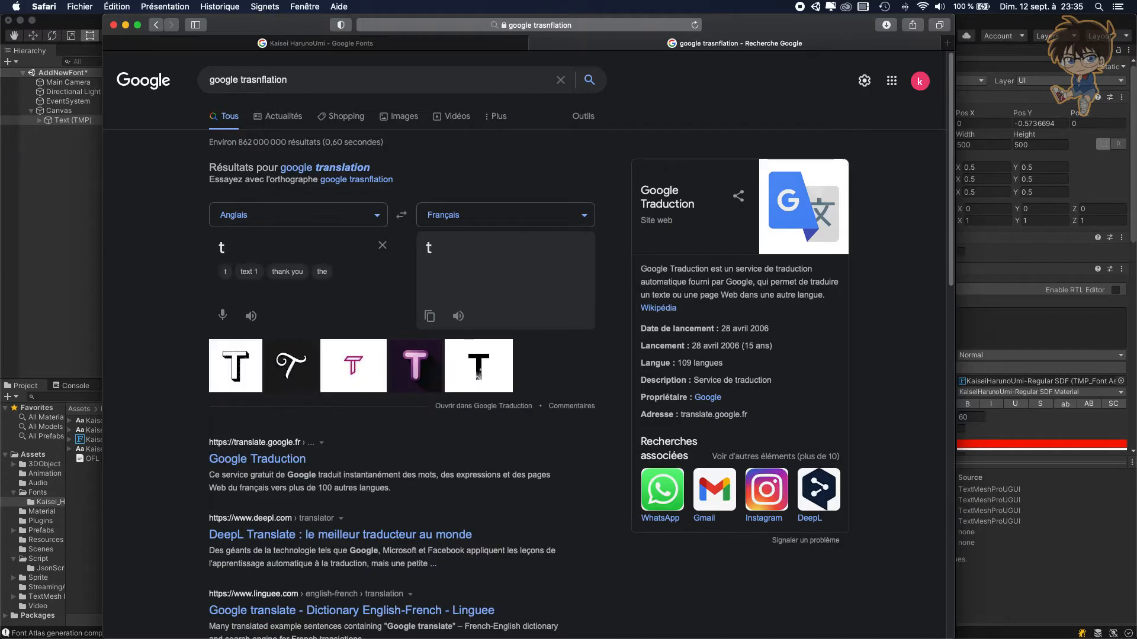
pyautogui.write('this is a')
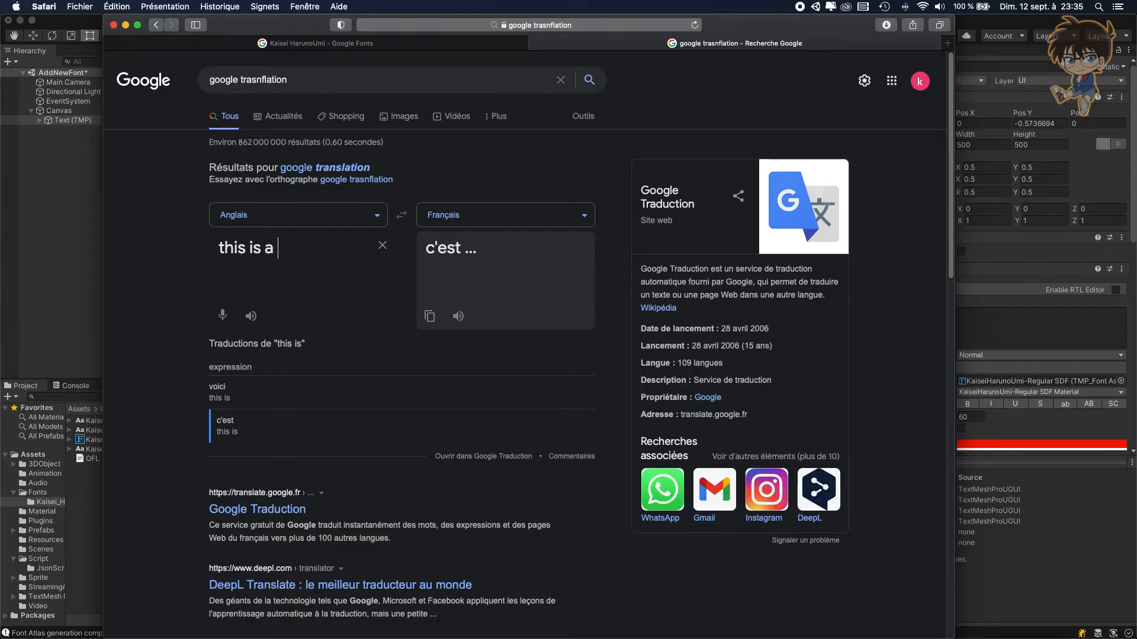
pyautogui.write('test')
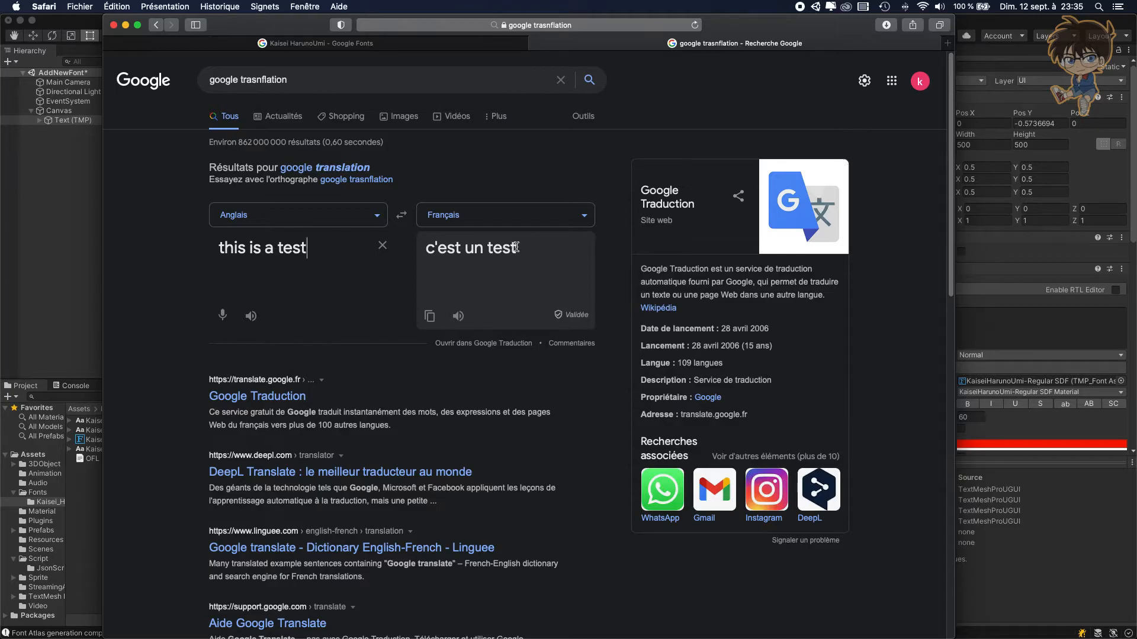
pyautogui.click(505, 214)
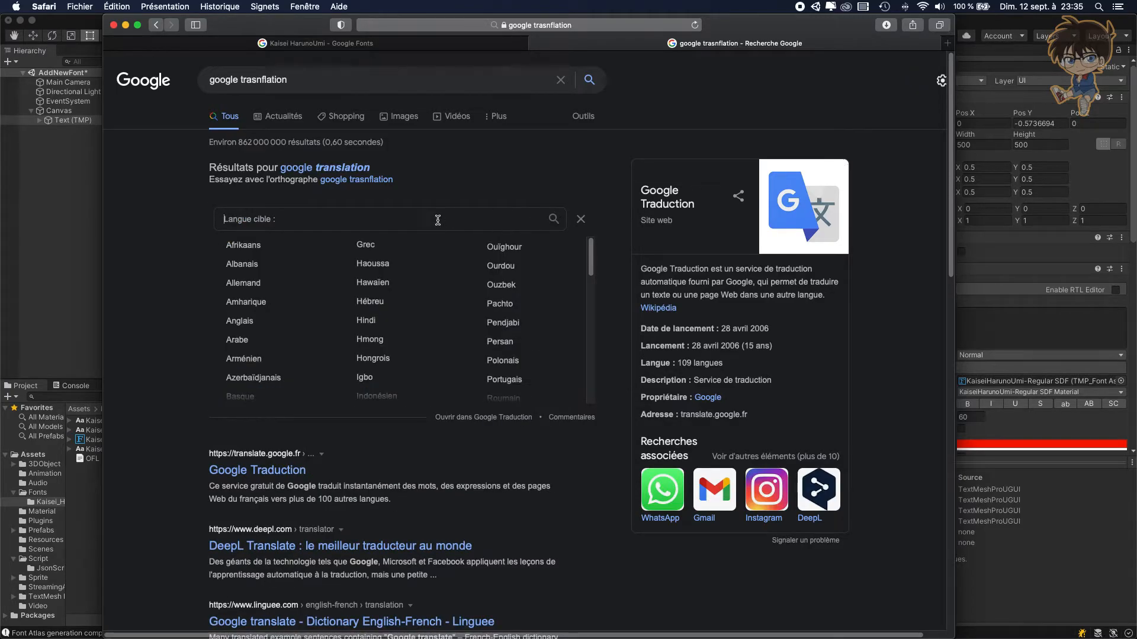
pyautogui.write('jap')
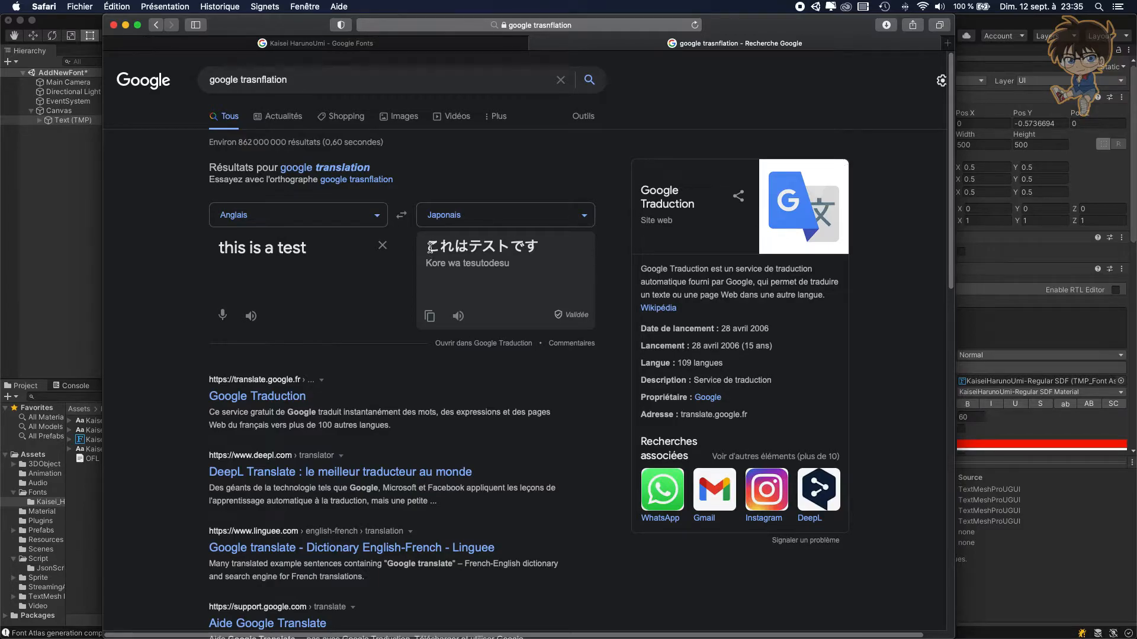
pyautogui.doubleClick(480, 246)
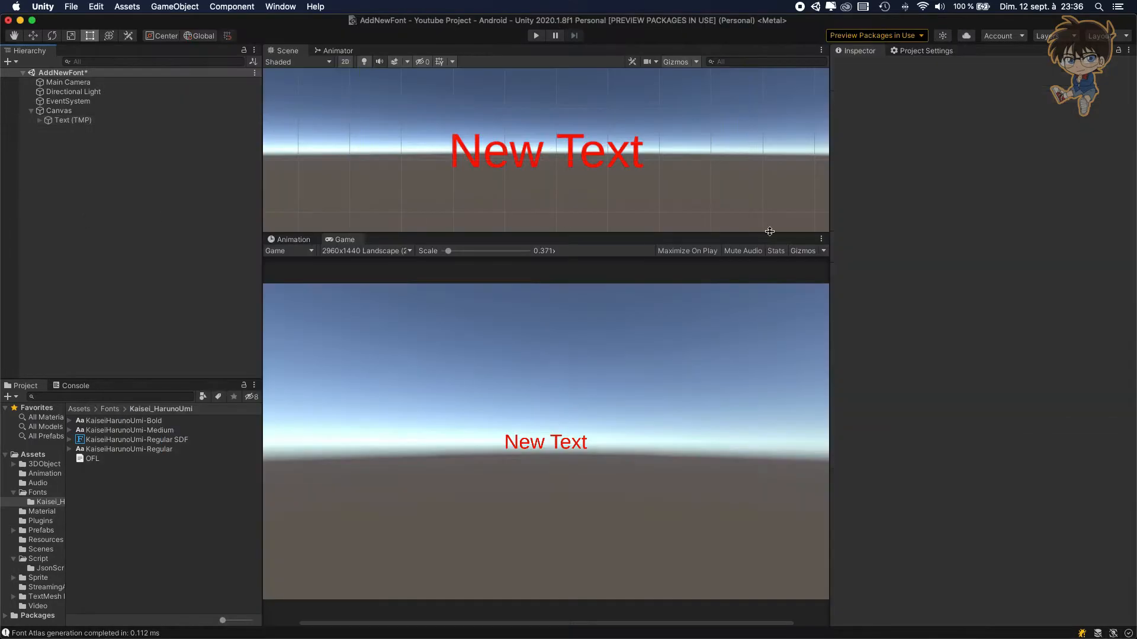
# - Paste これはテストです into the text object, which renders as empty boxes
pyautogui.click(72, 119)
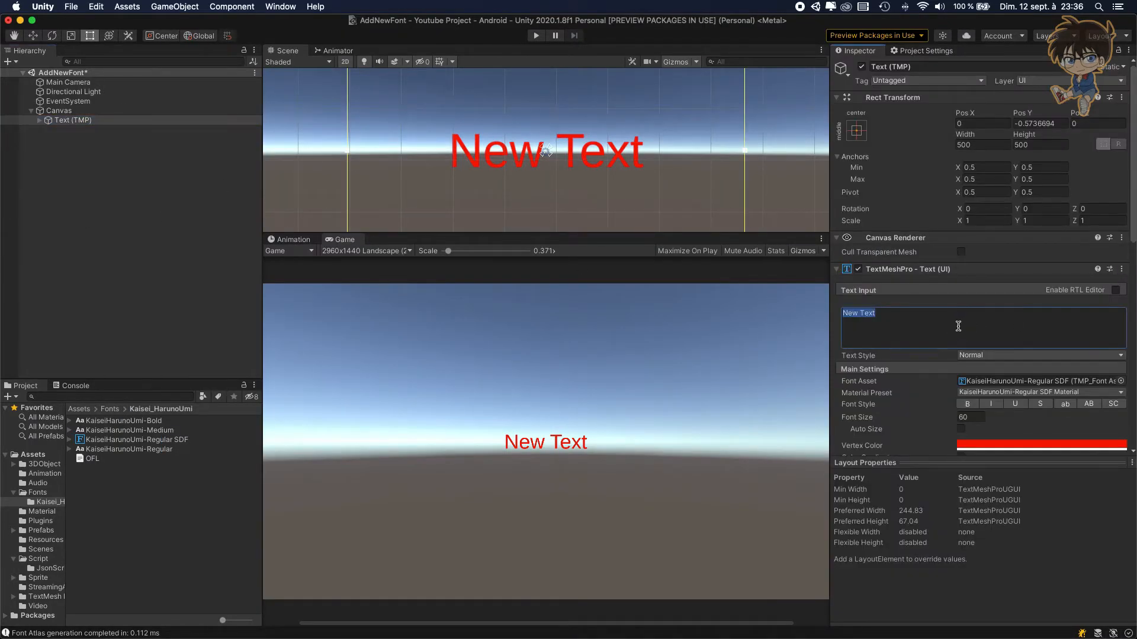
pyautogui.write('これはテストです')
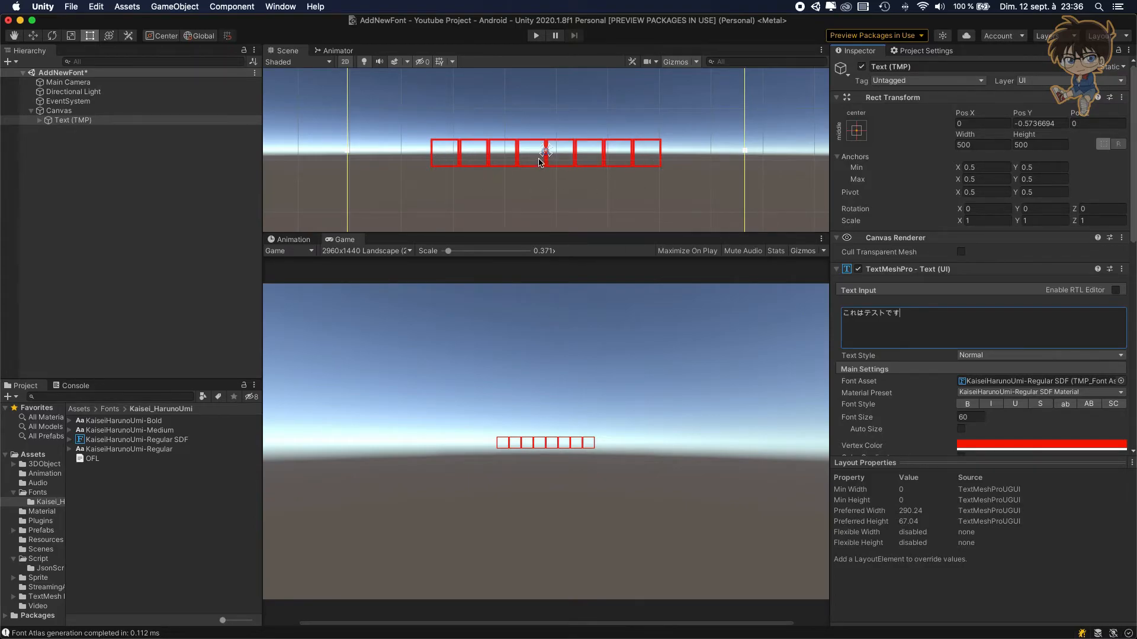
pyautogui.moveTo(571, 161)
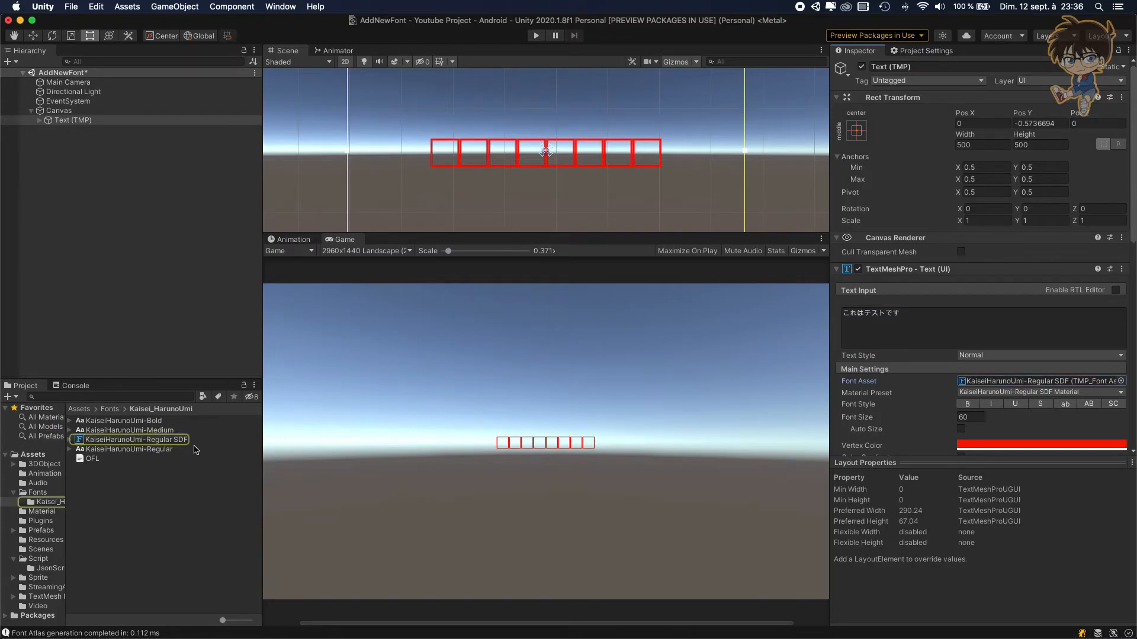
# - Rebuild the KaiseiHarunoUmi-Regular SDF atlas from the custom characters これはテストです
pyautogui.click(132, 440)
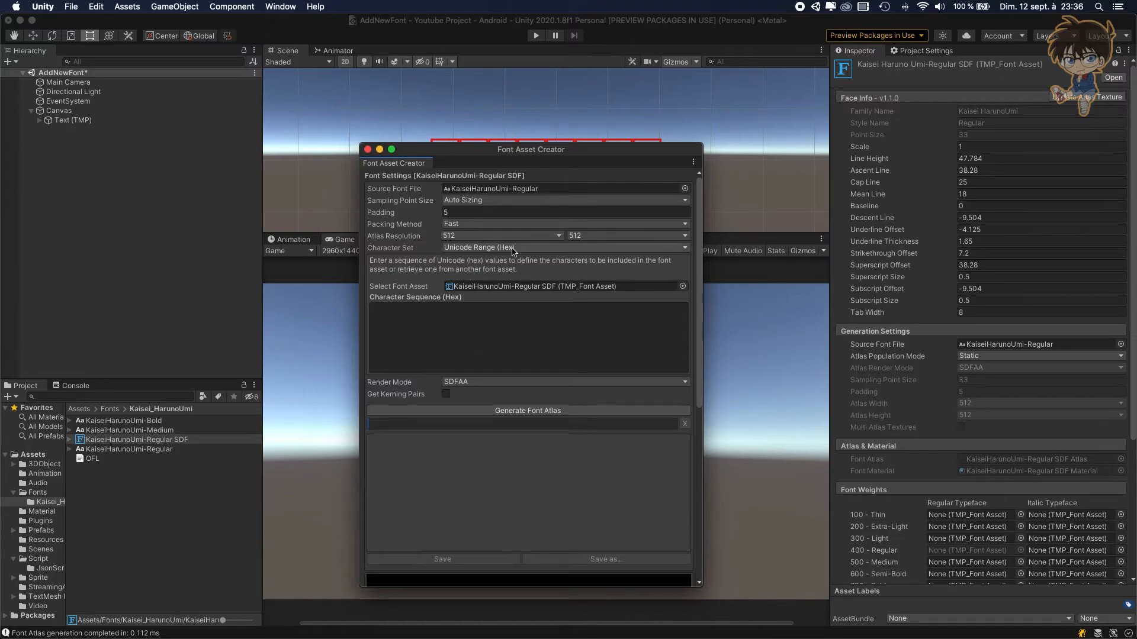
pyautogui.moveTo(512, 254)
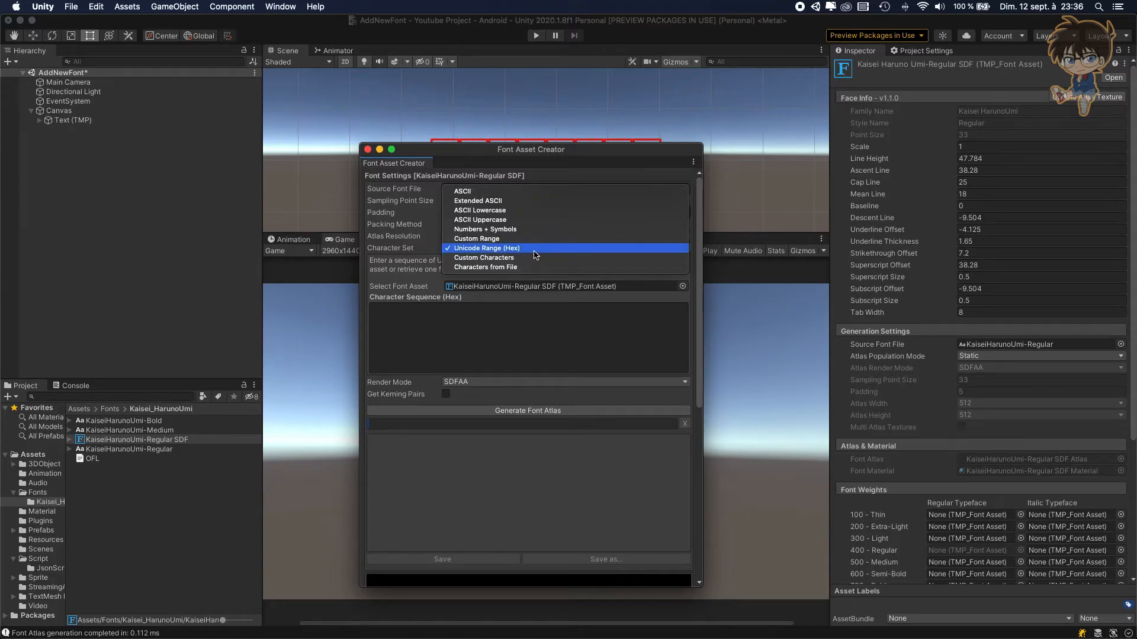
pyautogui.click(483, 257)
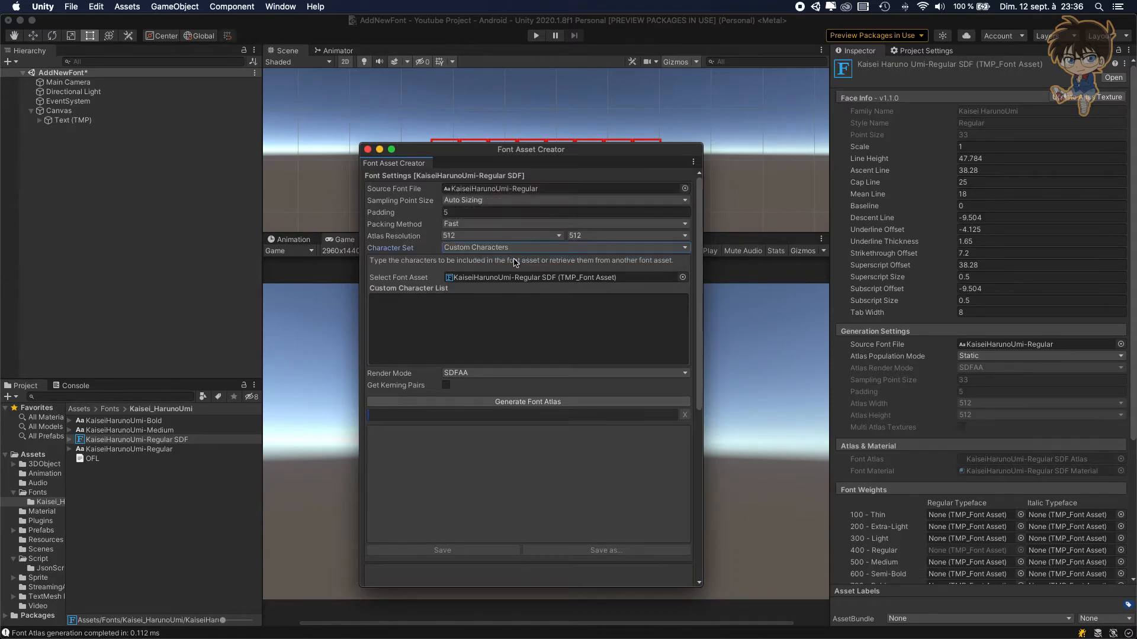
pyautogui.click(528, 329)
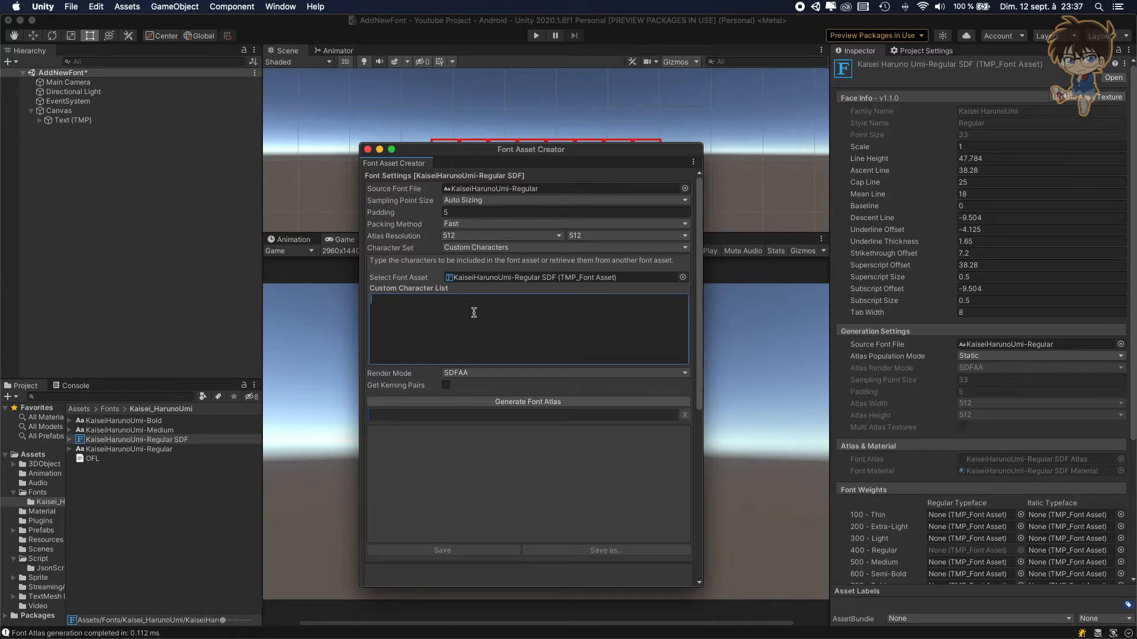
pyautogui.write('これはテストです')
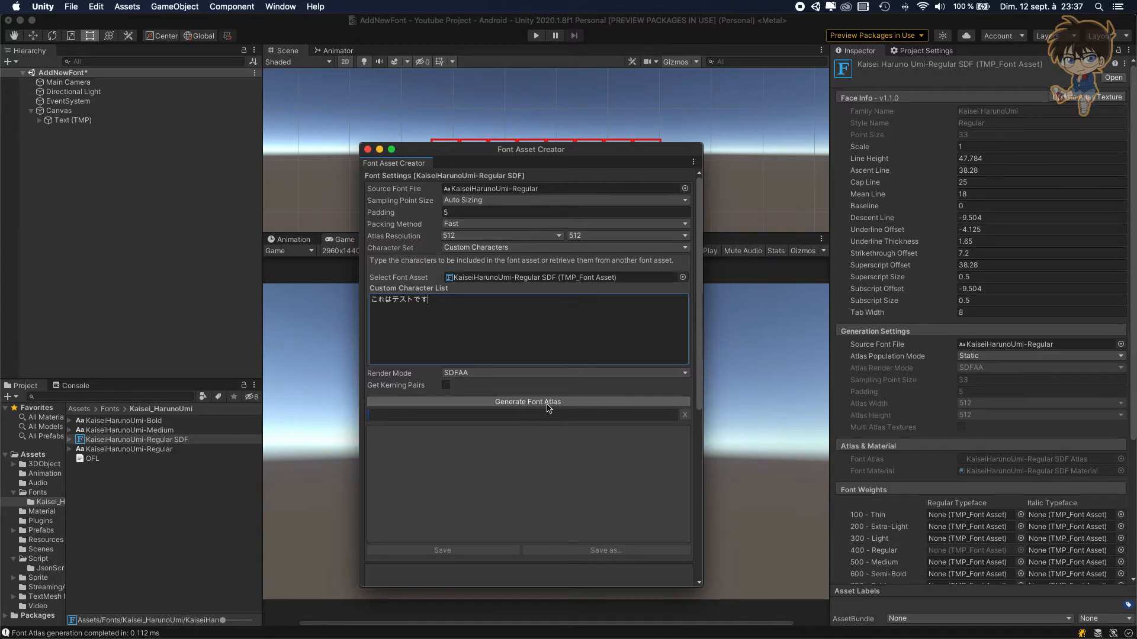
pyautogui.click(527, 401)
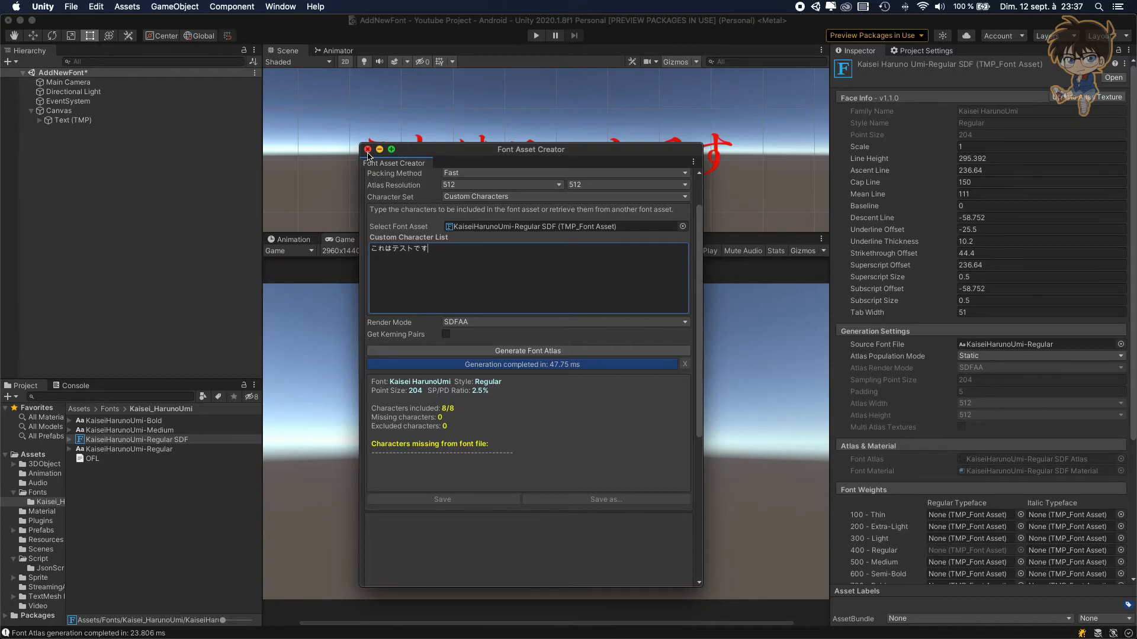
pyautogui.click(367, 150)
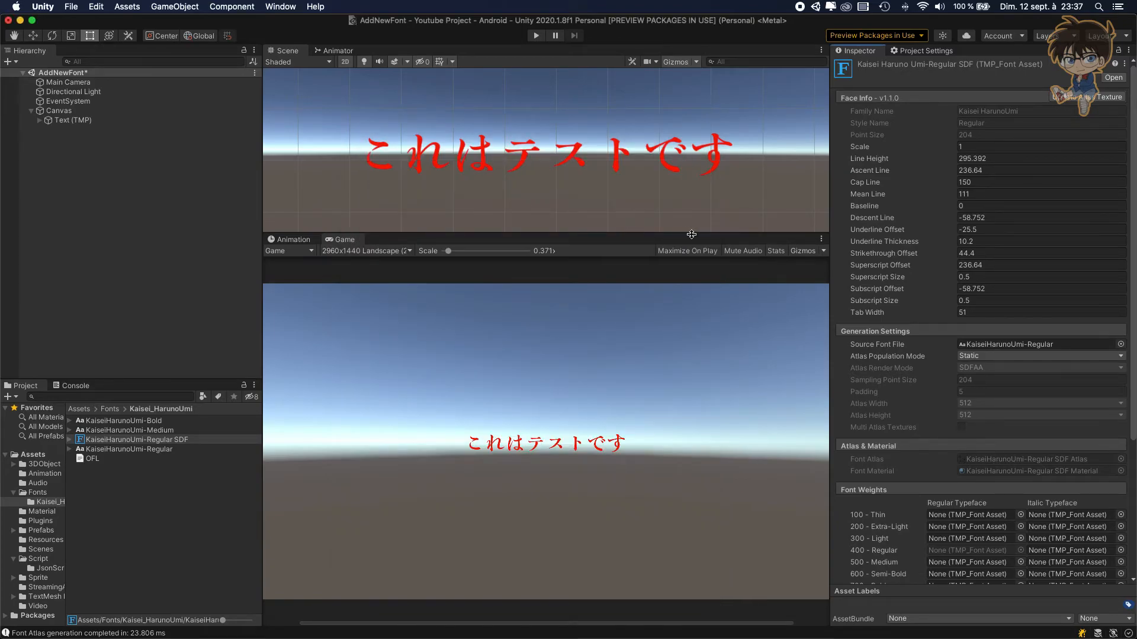
pyautogui.click(73, 119)
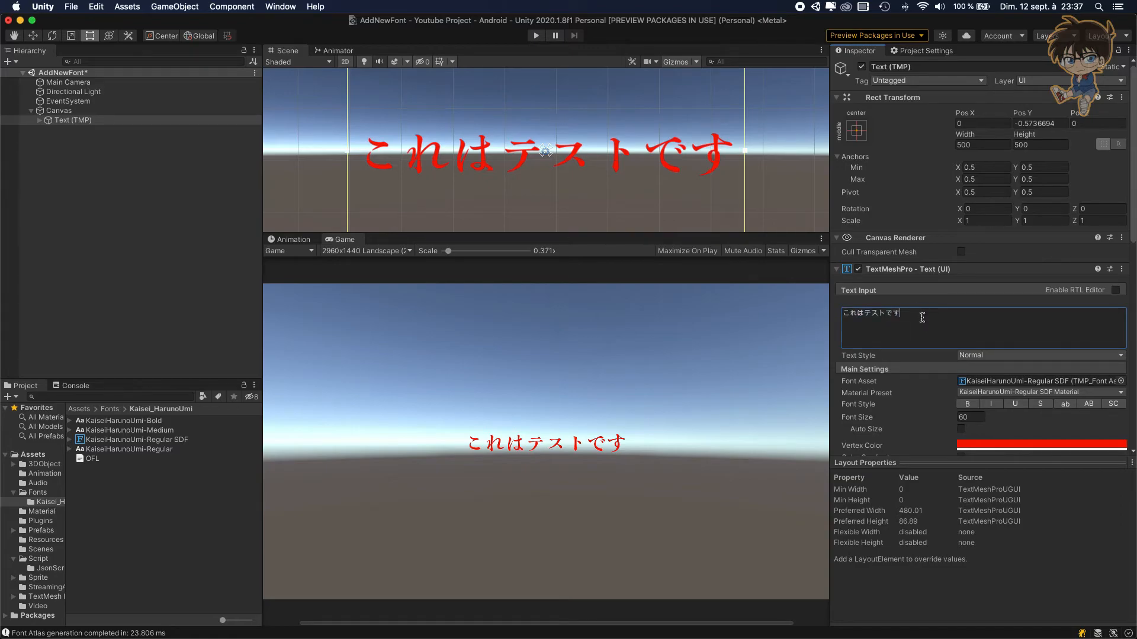
pyautogui.write('this')
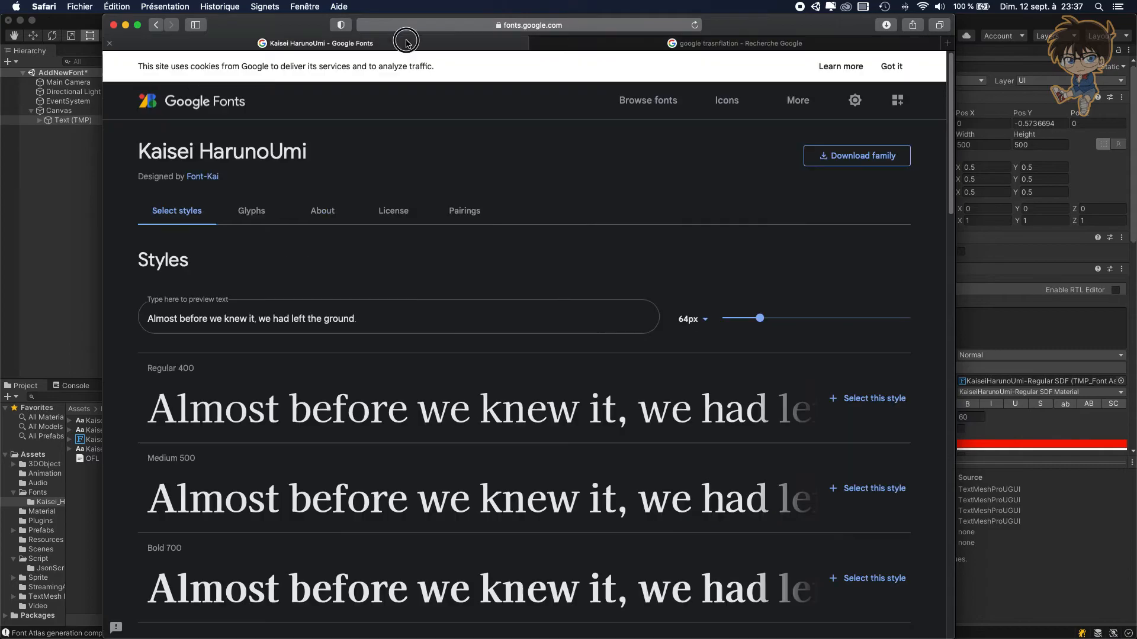
pyautogui.moveTo(268, 120)
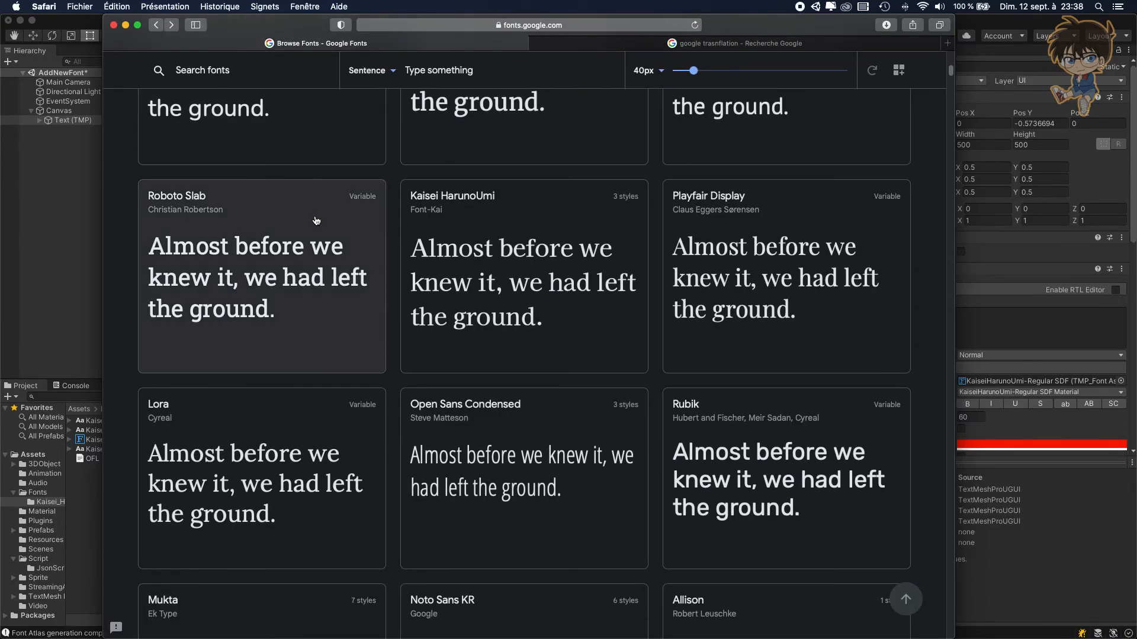
# - Preview all Google Fonts families with これはテストです to find ones that render Japanese
pyautogui.scroll(-3)
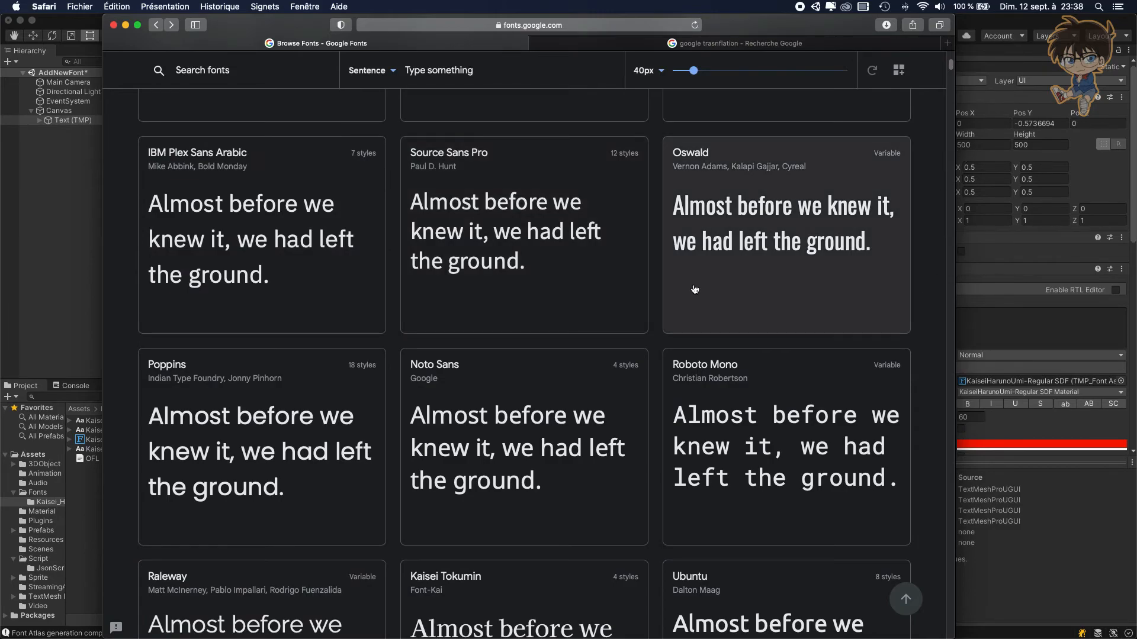
pyautogui.scroll(3)
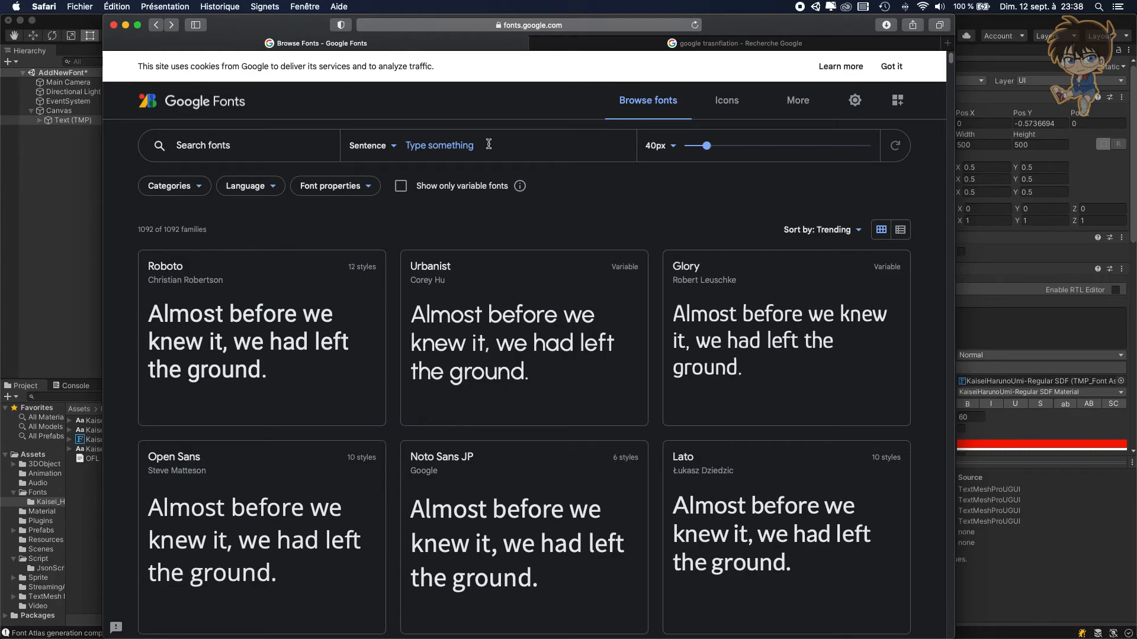
pyautogui.write('これはテストです')
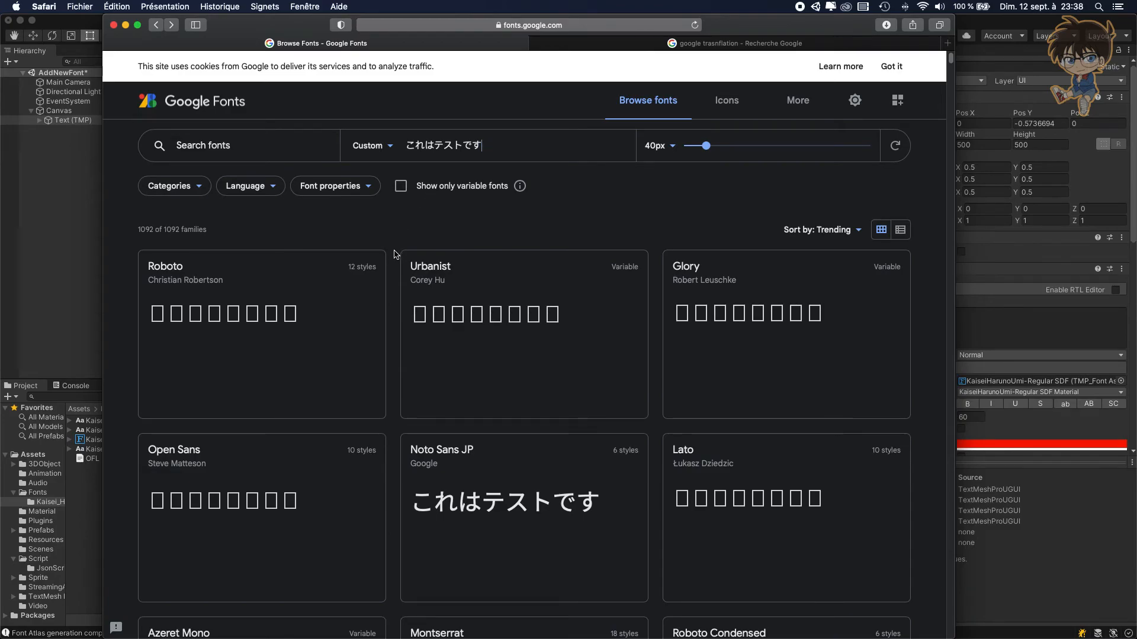
pyautogui.moveTo(548, 325)
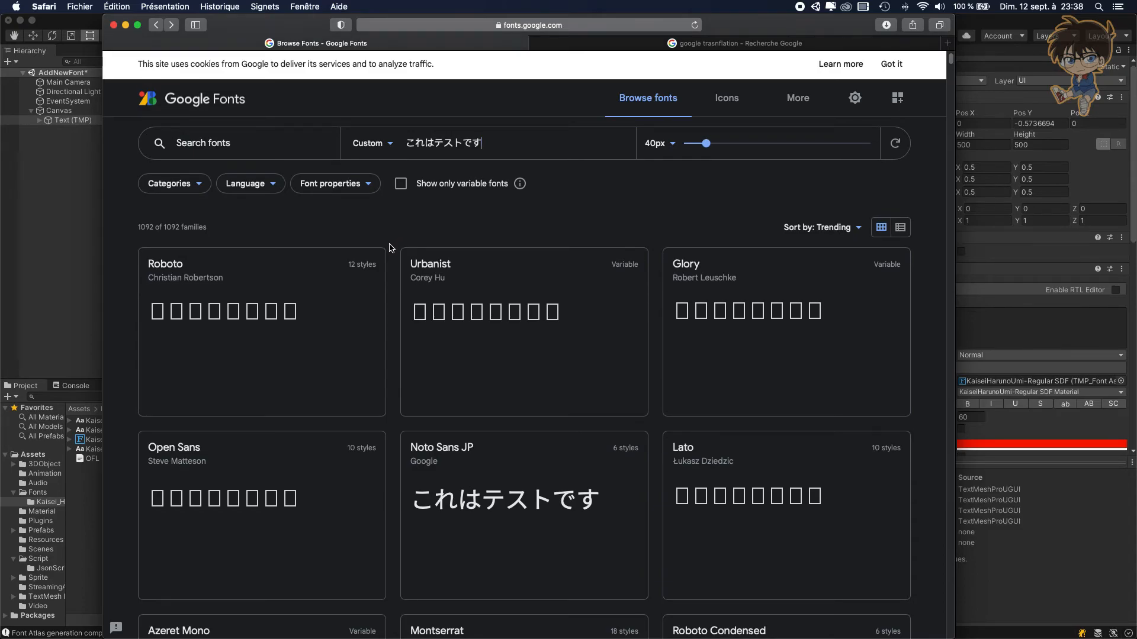
pyautogui.moveTo(536, 310)
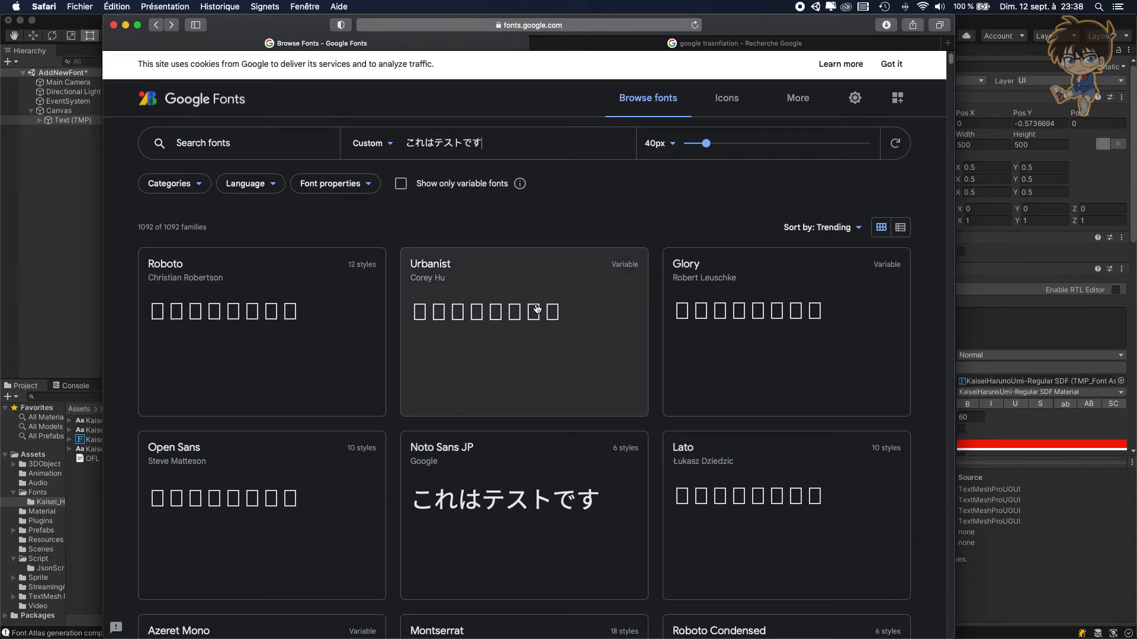
pyautogui.scroll(-3)
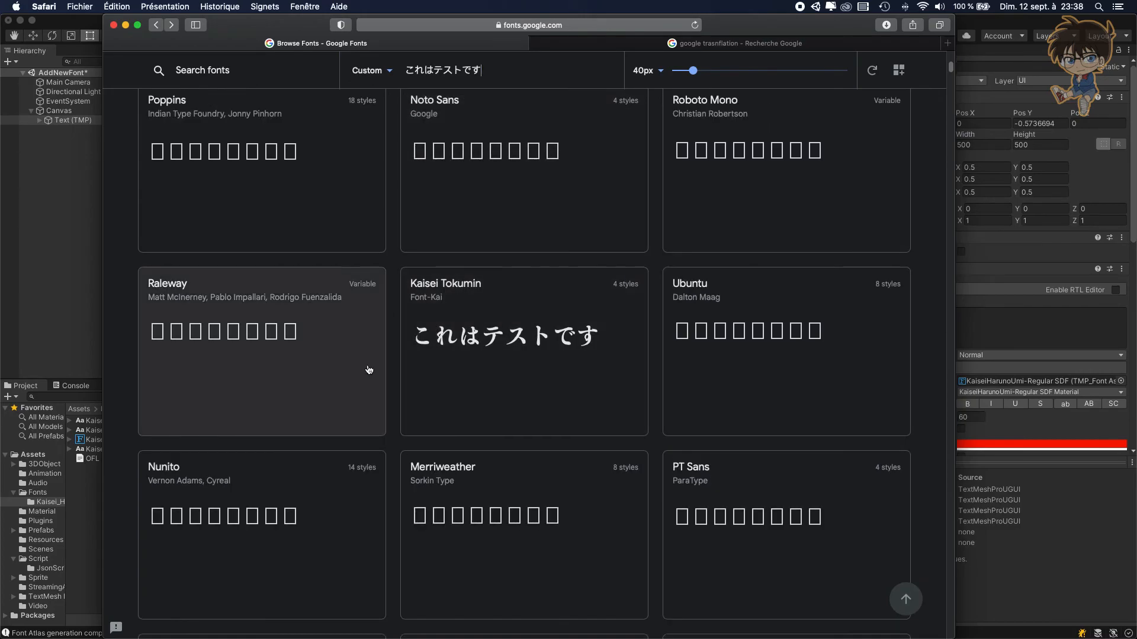
pyautogui.moveTo(395, 396)
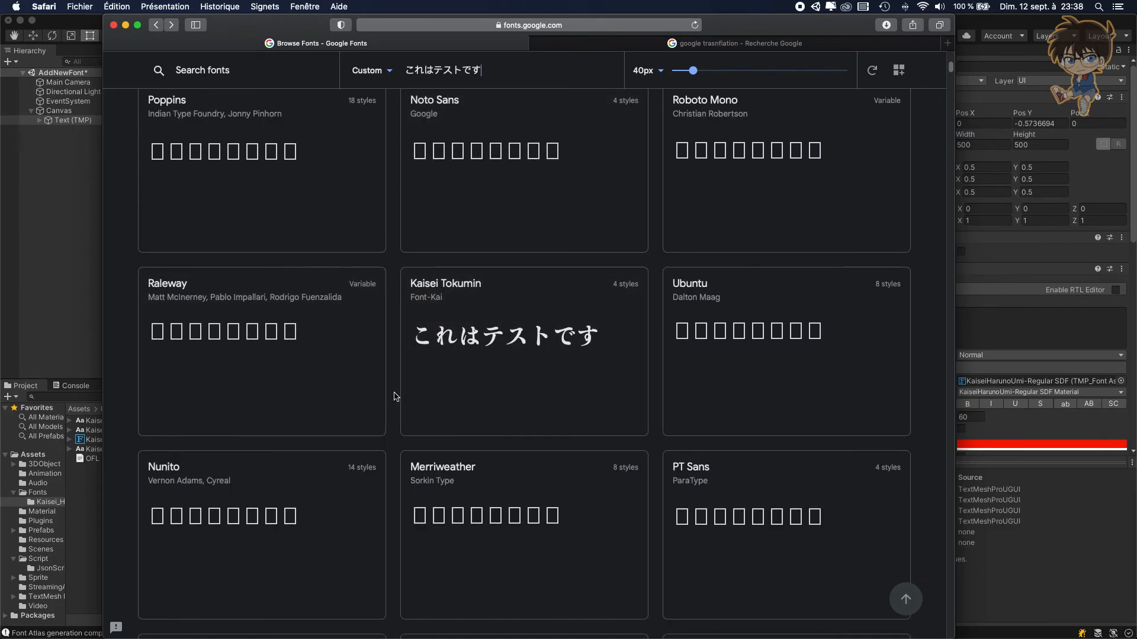